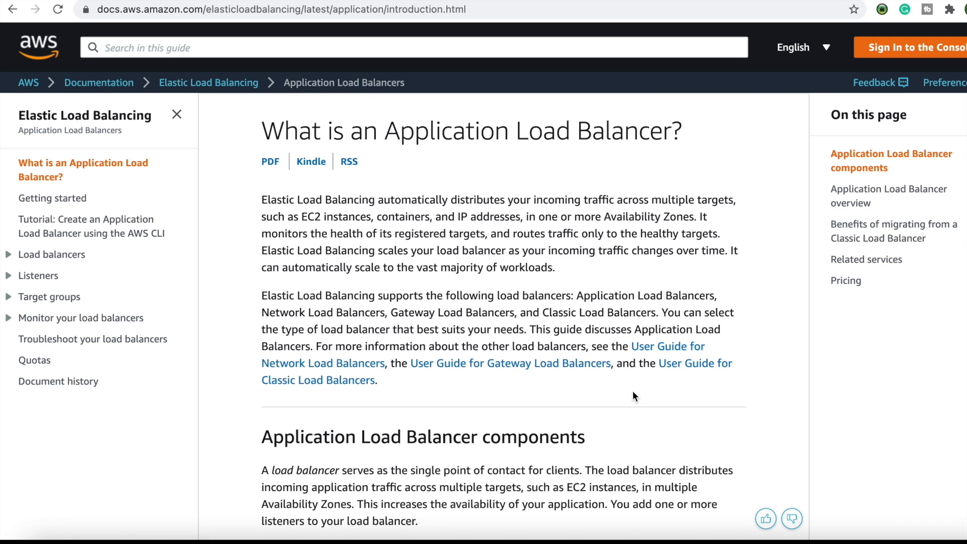
- Write fargate.json to disk with :wq and quit vi back to the shell
scroll(down, 3)
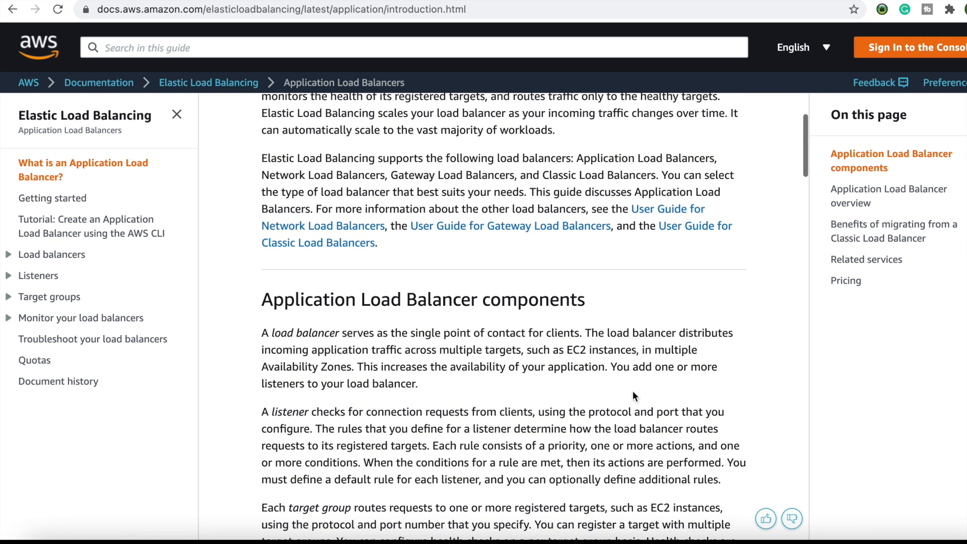
scroll(down, 3)
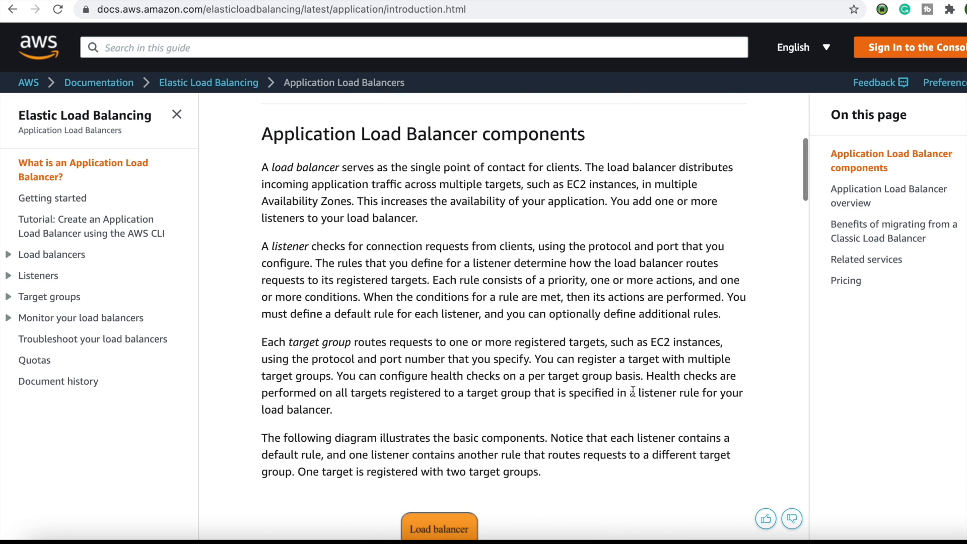
scroll(down, 3)
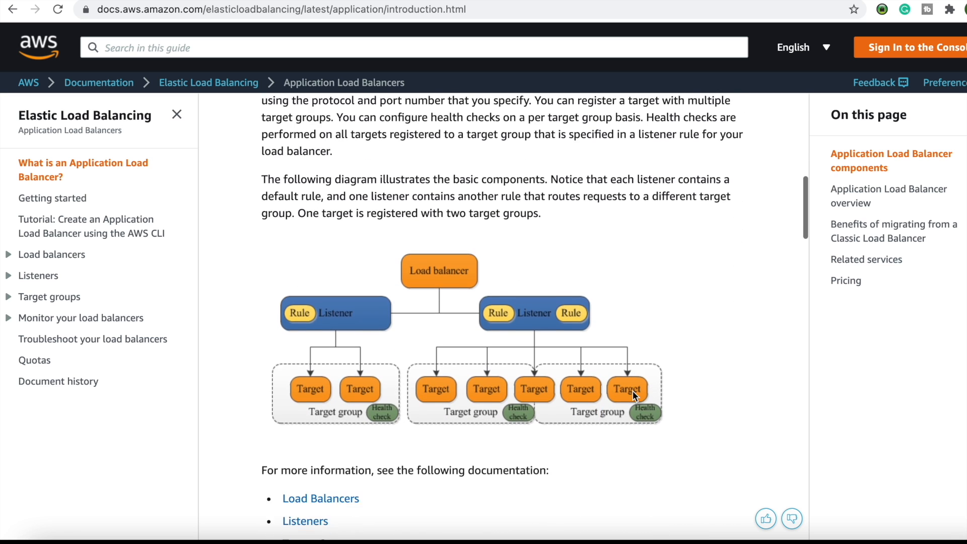
scroll(down, 3)
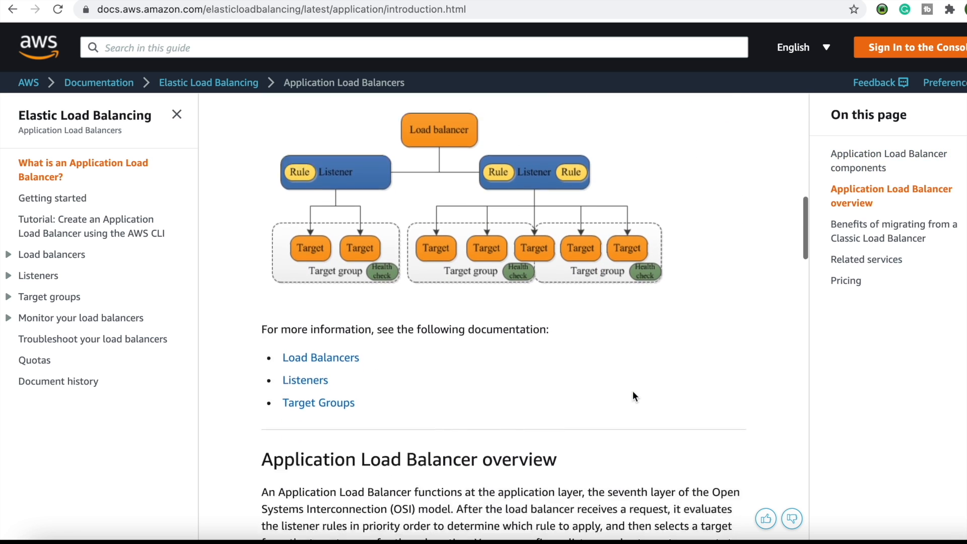
scroll(down, 3)
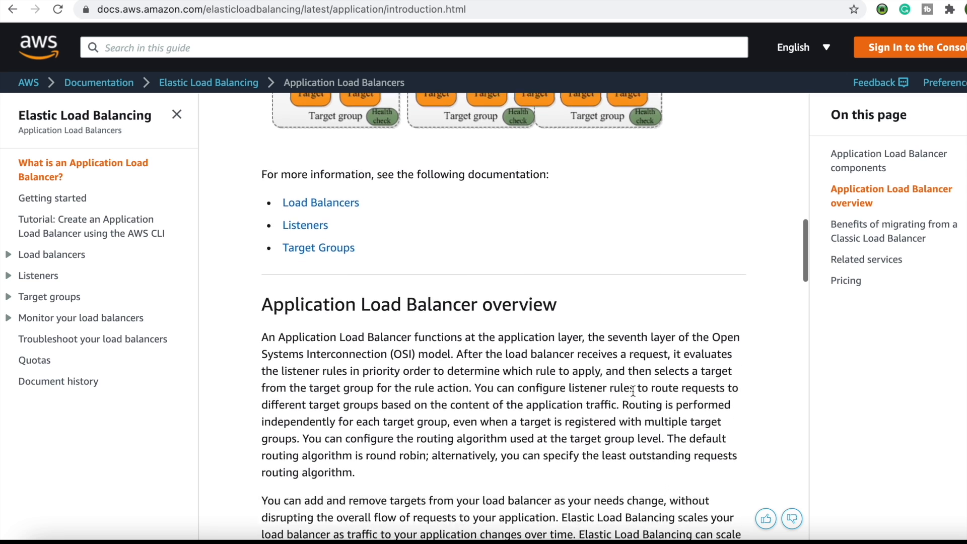
scroll(down, 3)
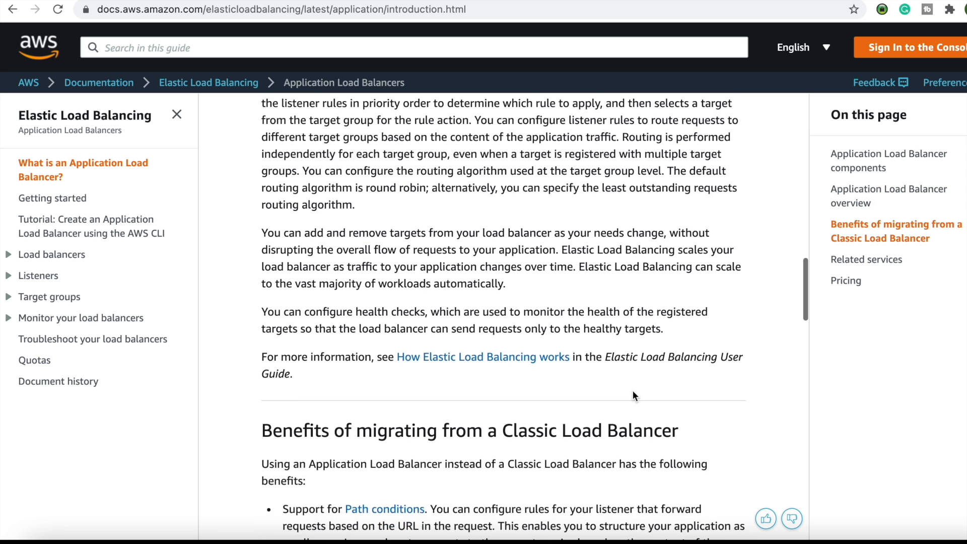
scroll(down, 3)
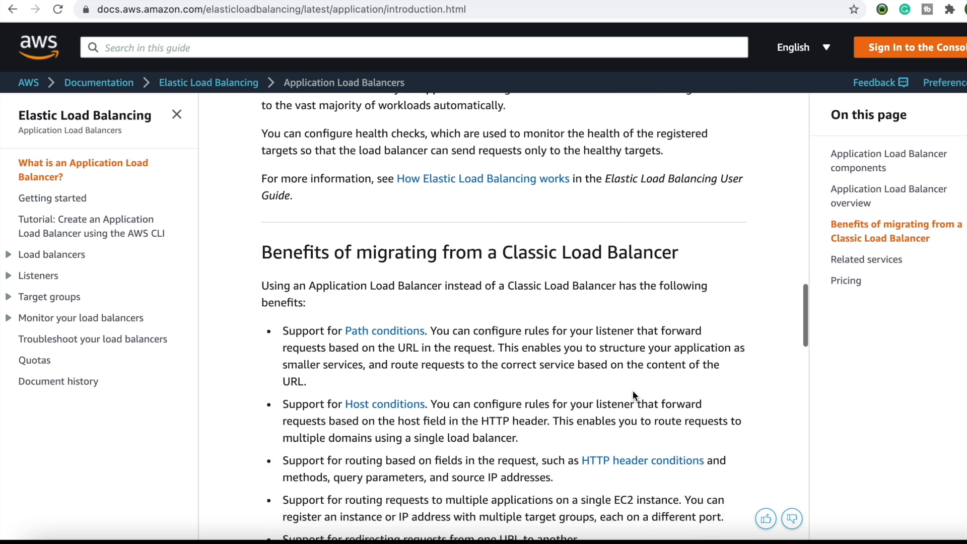
scroll(down, 3)
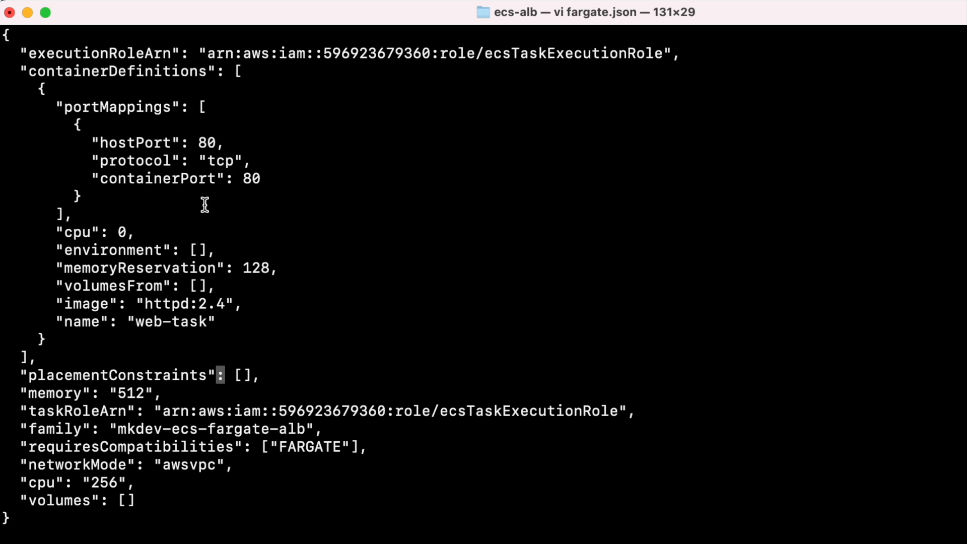
mouse_move(187, 352)
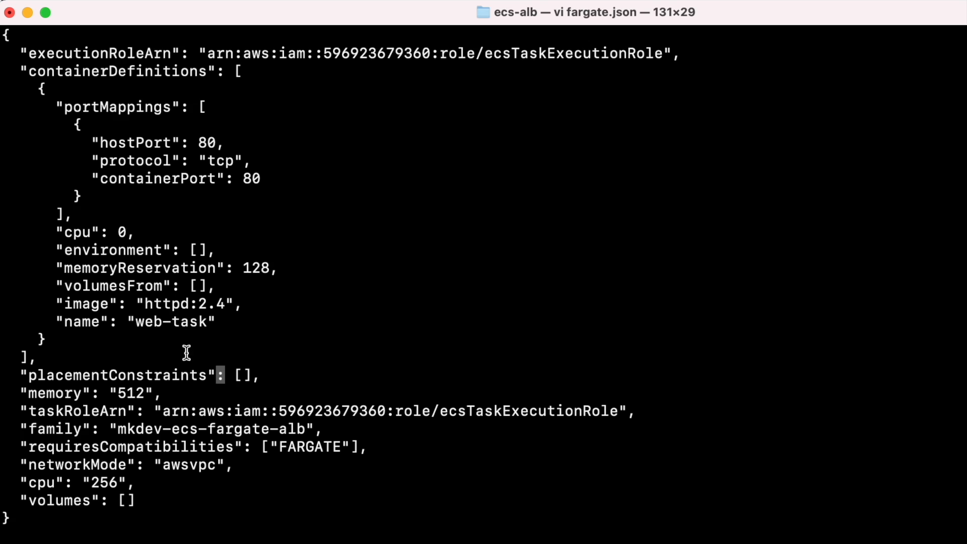
mouse_move(258, 474)
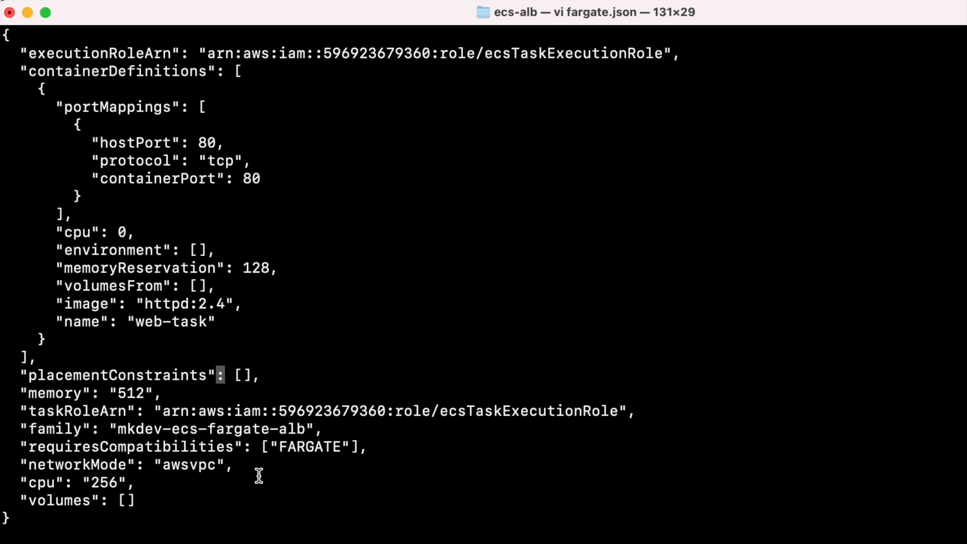
text(:wq)
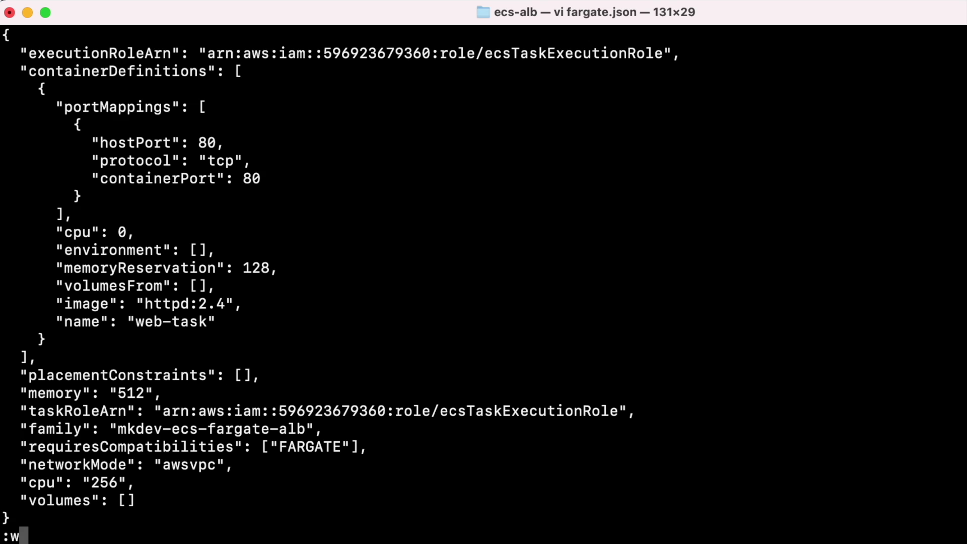
text(q)
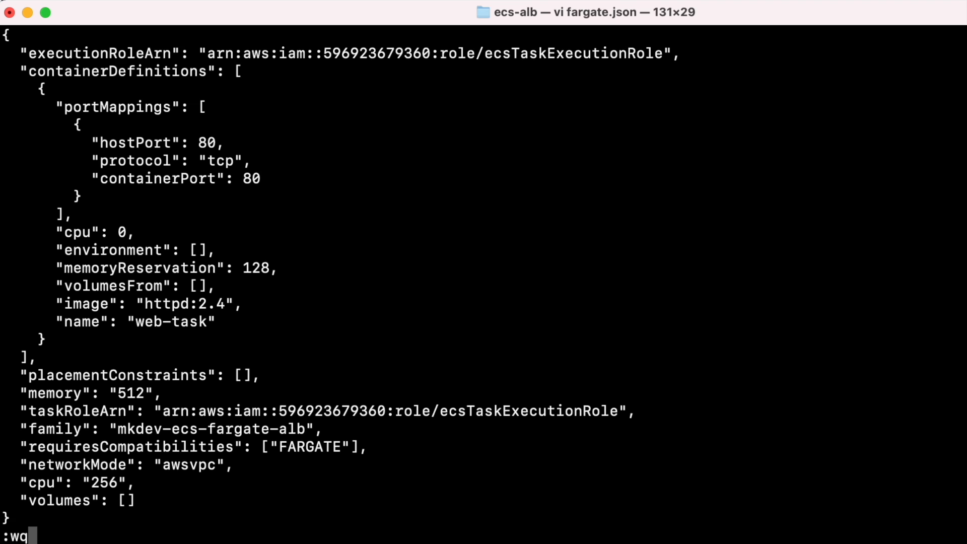
key(Return)
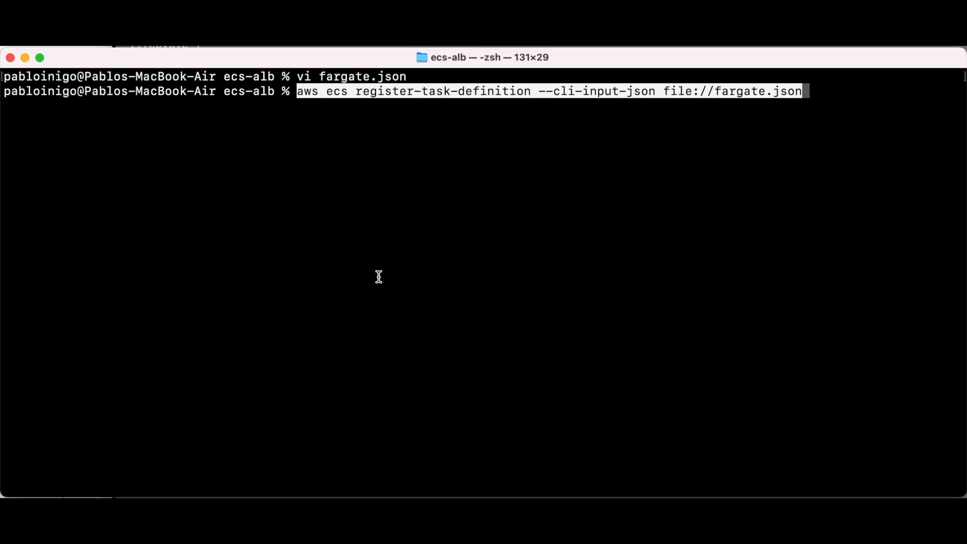
- Run aws ecs register-task-definition with --cli-input-json file://fargate.json
key(Return)
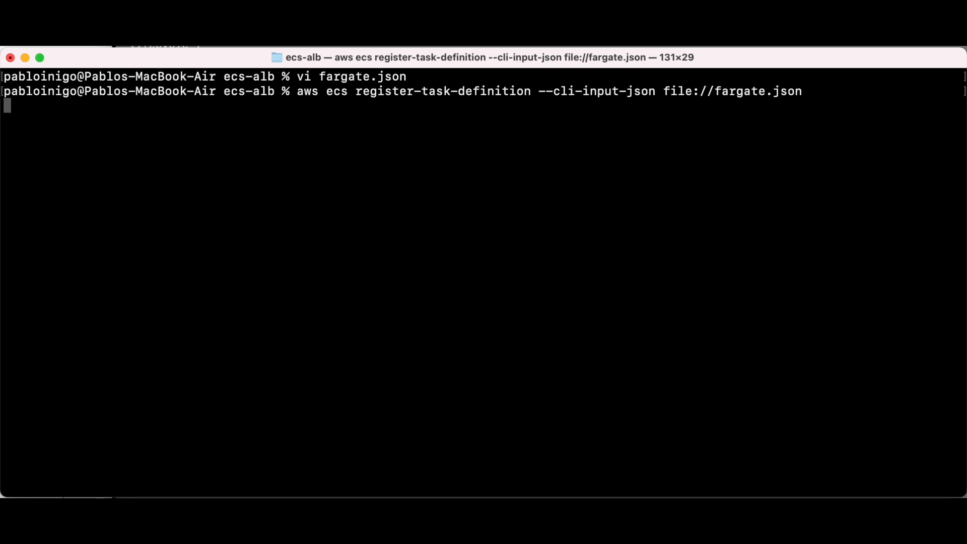
key(Return)
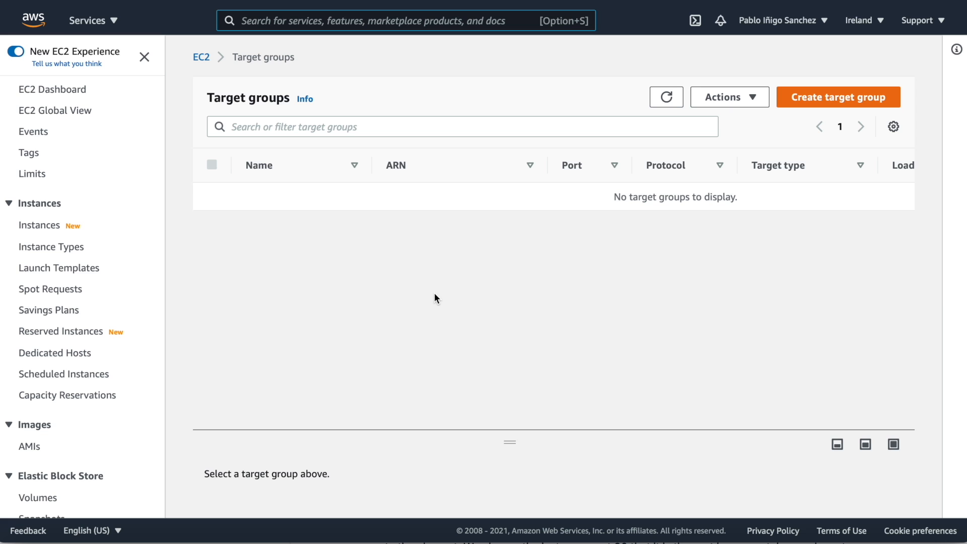
mouse_move(26, 462)
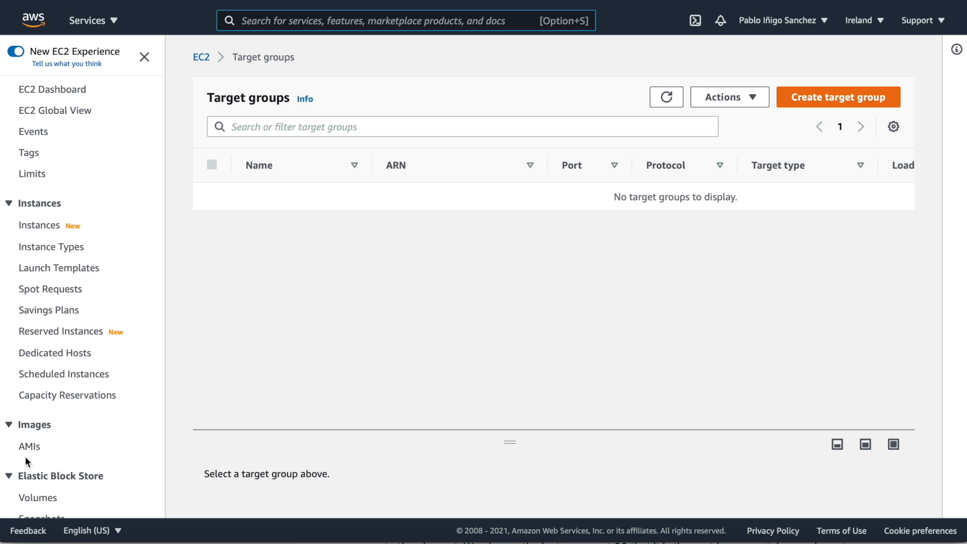
- Go to EC2 Load Balancers and begin creating a new load balancer
scroll(down, 3)
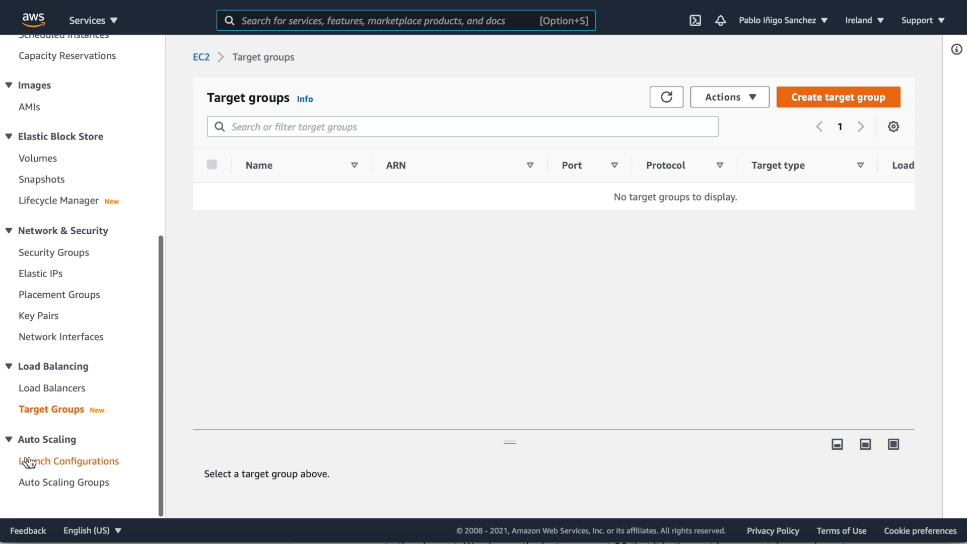
click(53, 387)
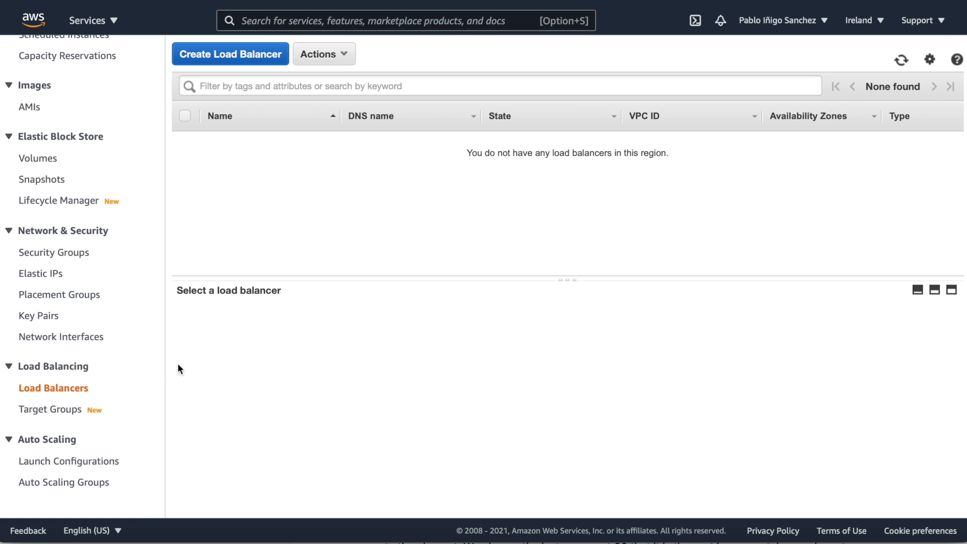
mouse_move(239, 52)
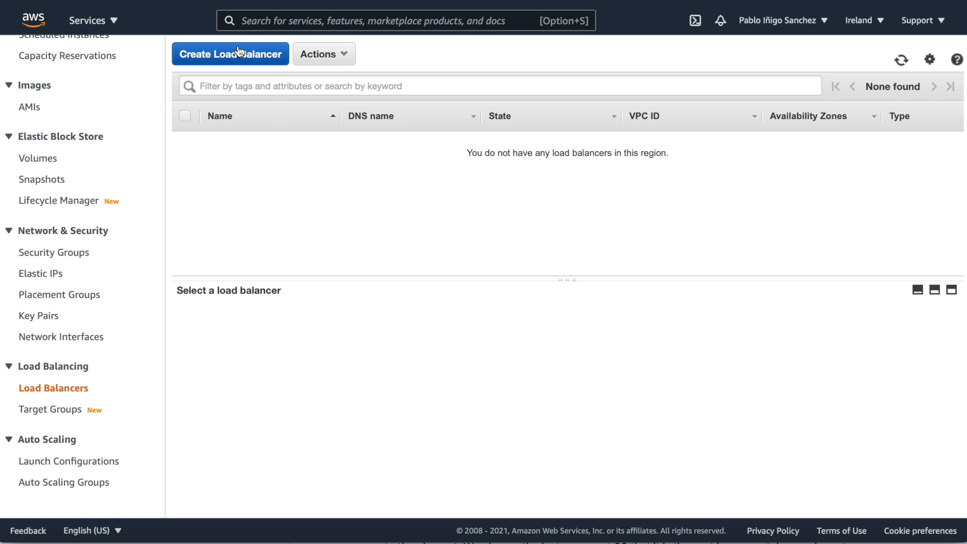
click(230, 53)
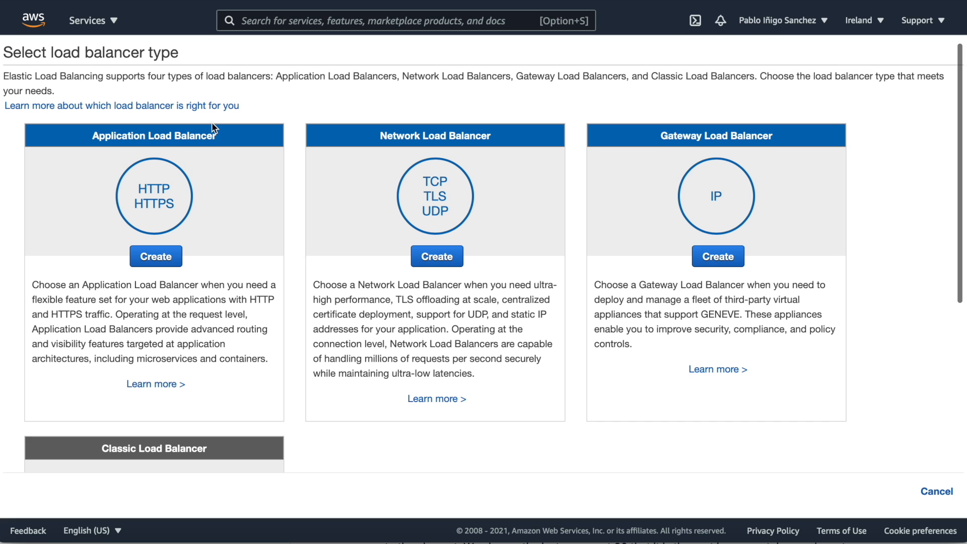
mouse_move(155, 256)
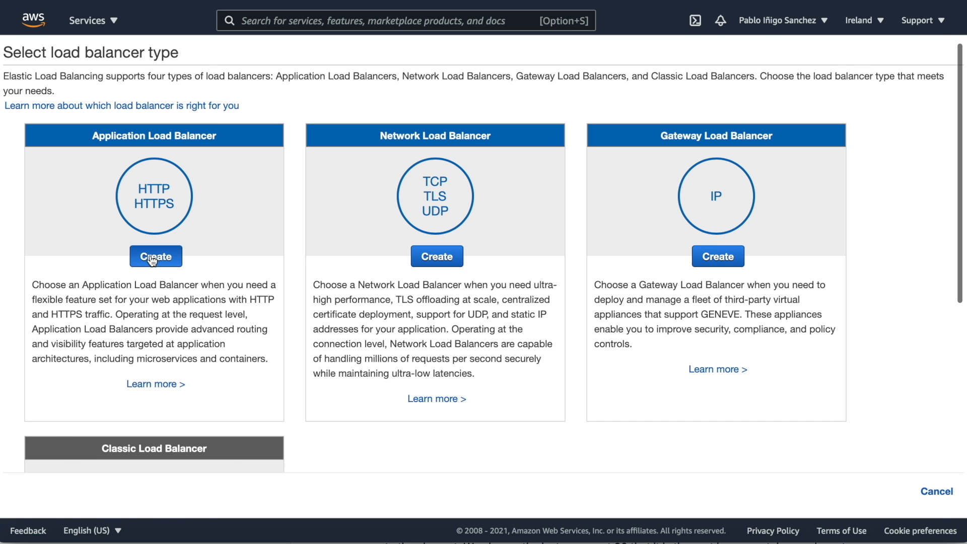
- Name the load balancer web-lb and choose the mkdev VPC under Network mapping
click(155, 256)
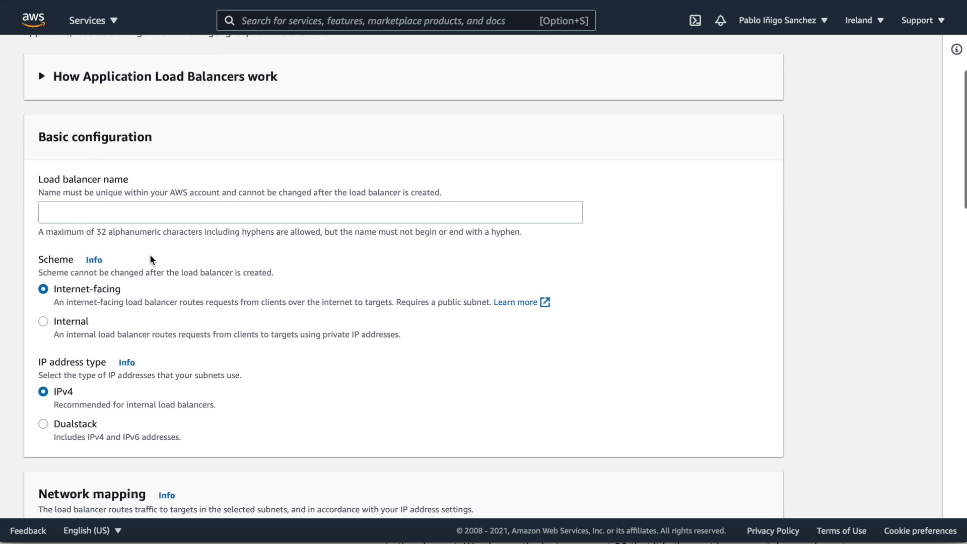
text(web)
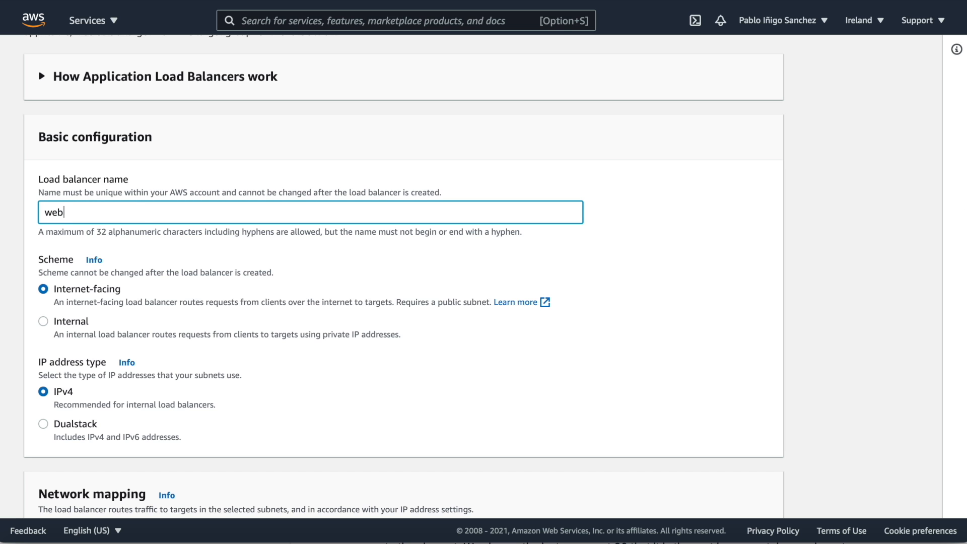
text(-lb)
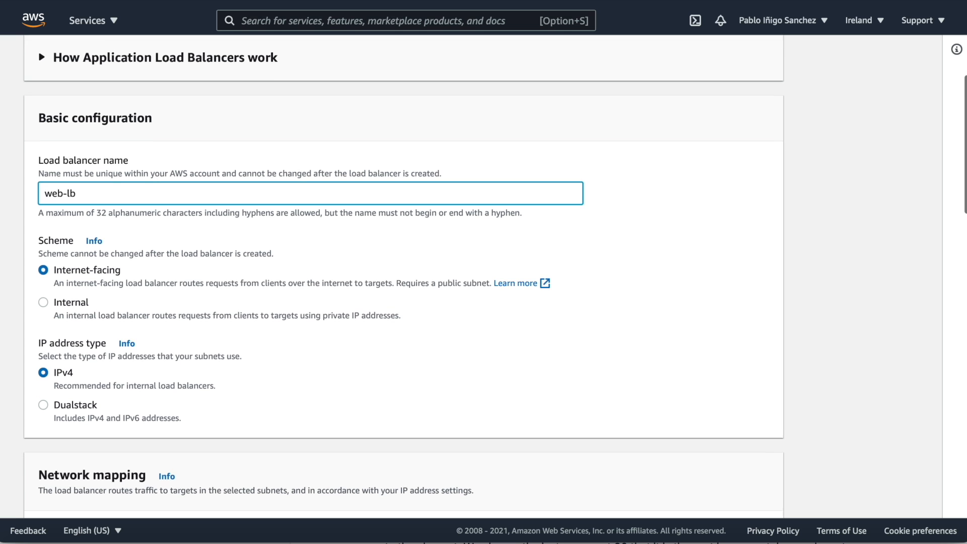
scroll(down, 3)
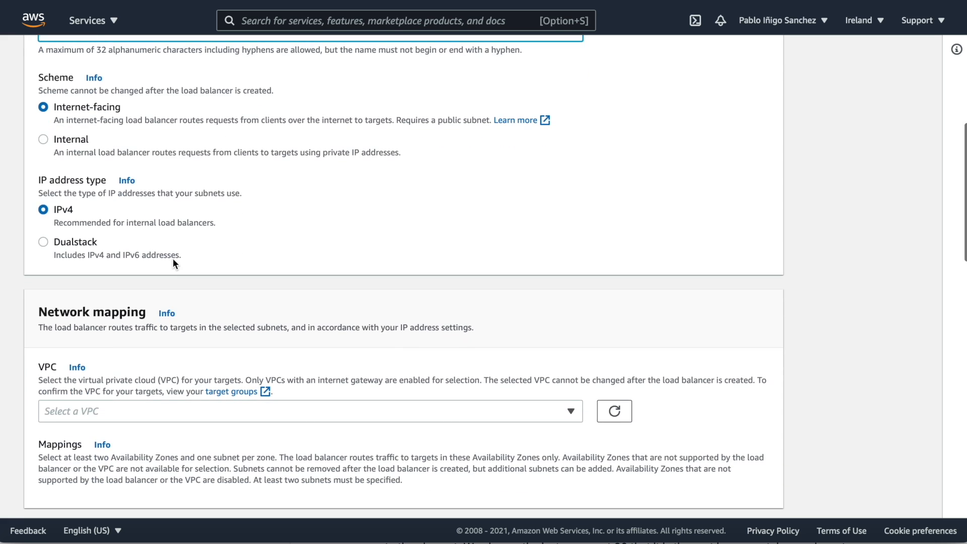
click(308, 411)
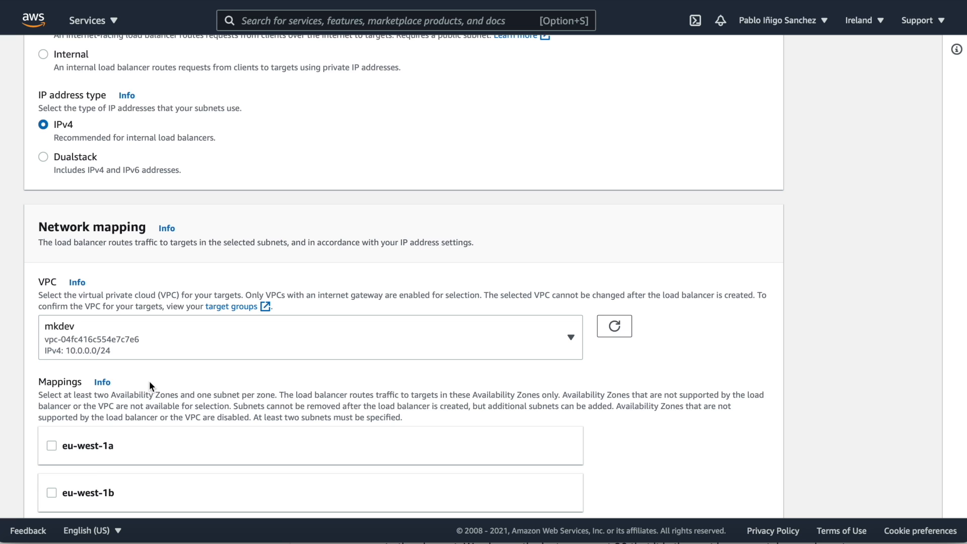
- Map web-lb to eu-west-1a, eu-west-1b and eu-west-1c, then start a new target group
scroll(down, 3)
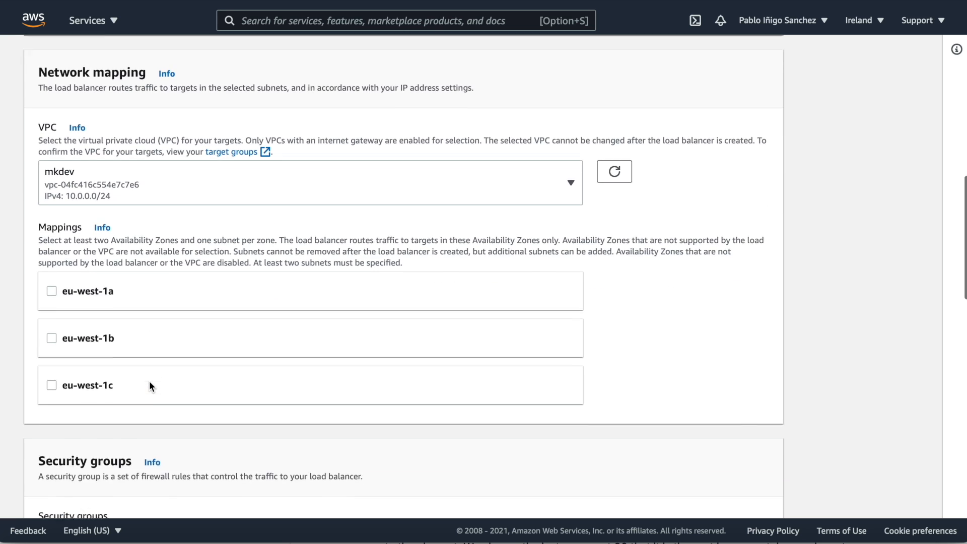
click(52, 290)
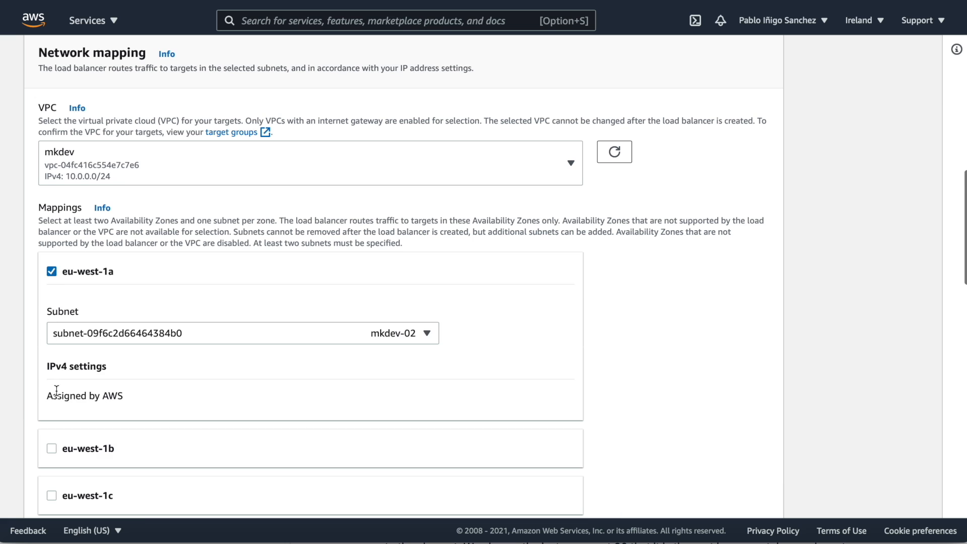
click(51, 448)
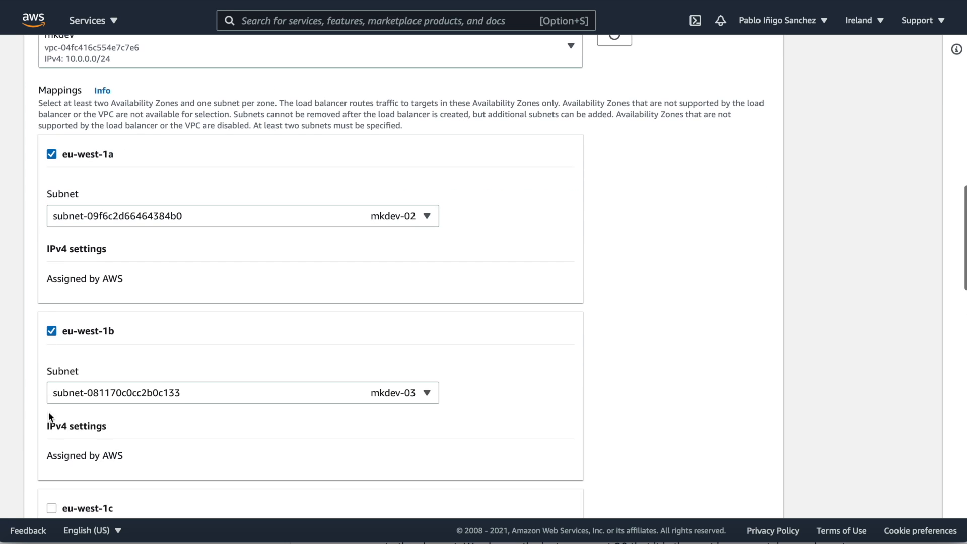
click(51, 507)
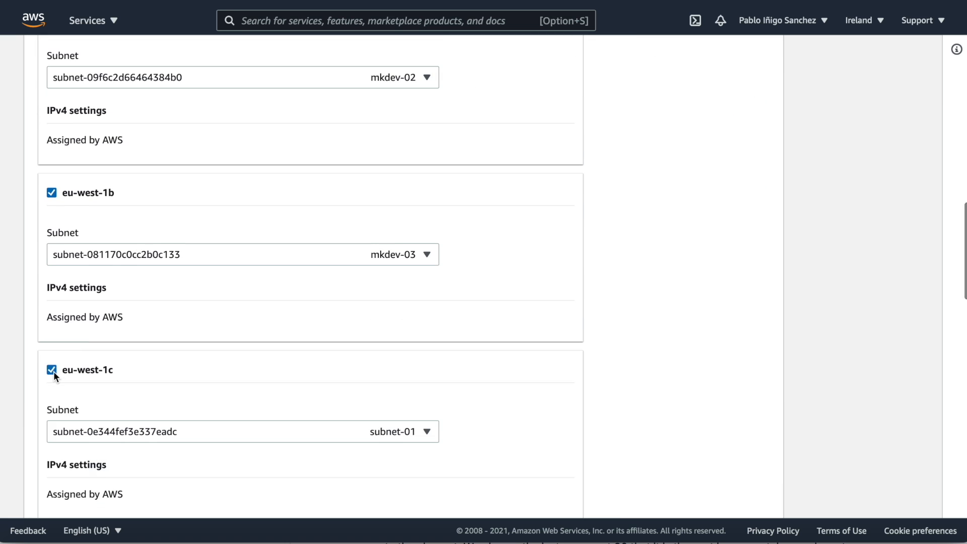
scroll(down, 3)
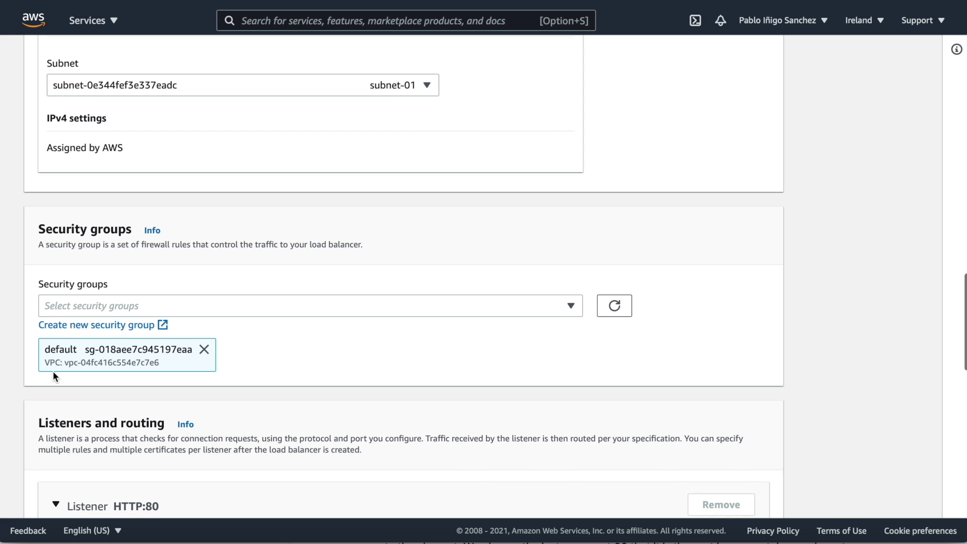
scroll(down, 3)
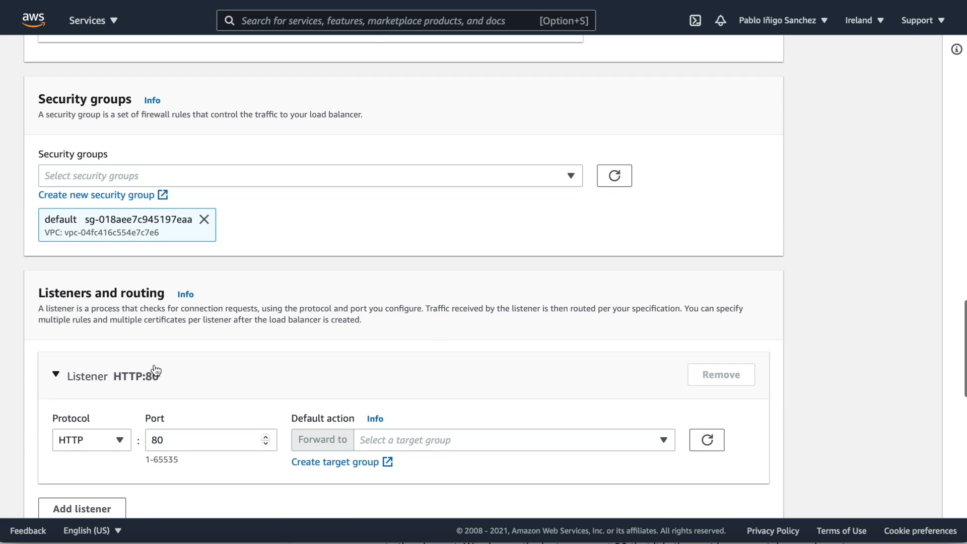
scroll(down, 3)
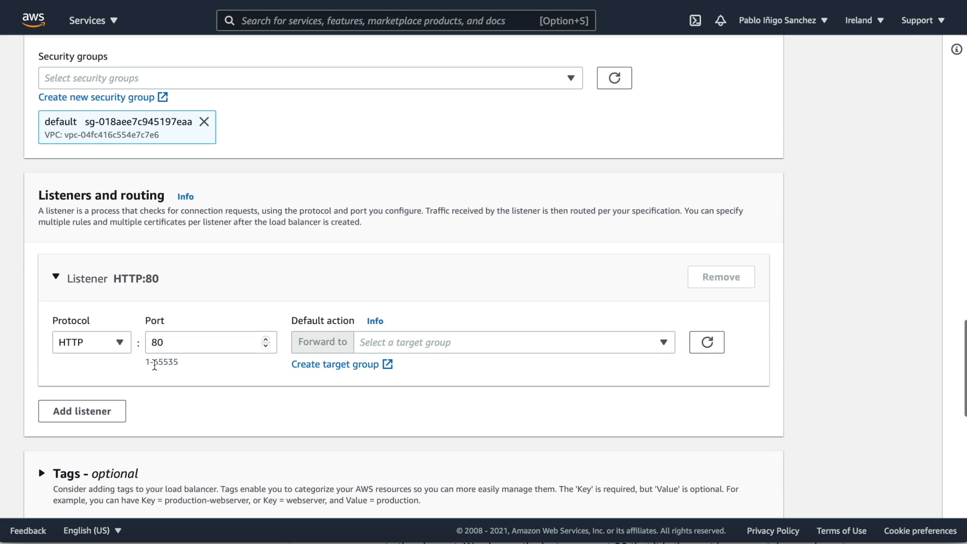
click(337, 364)
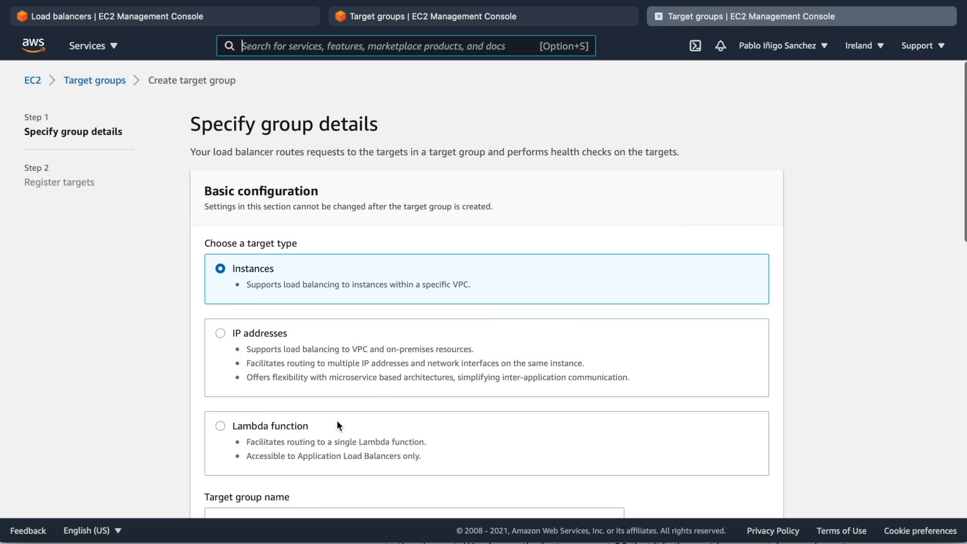
- Create target group target-lb-ecs with no registered targets and return to the web-lb form
scroll(down, 3)
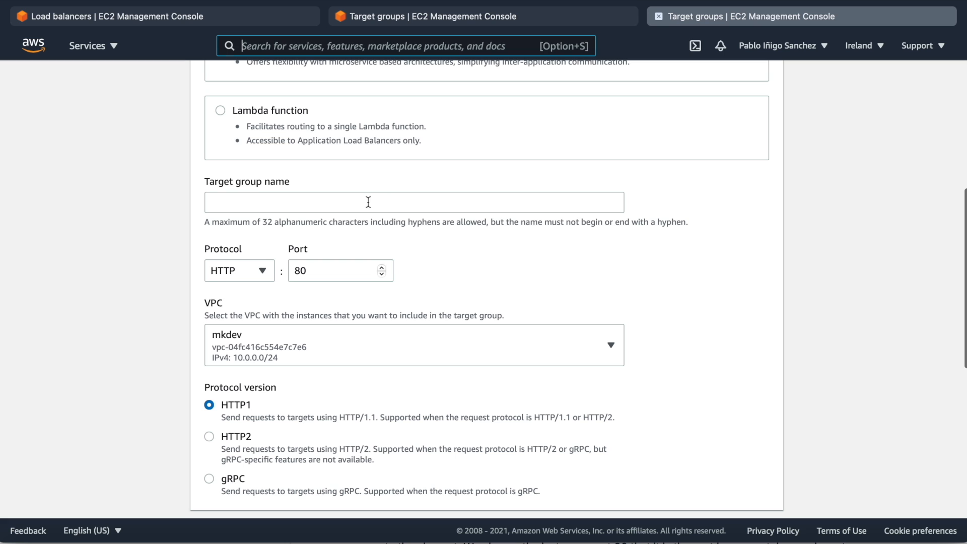
text(target-lb-ecs)
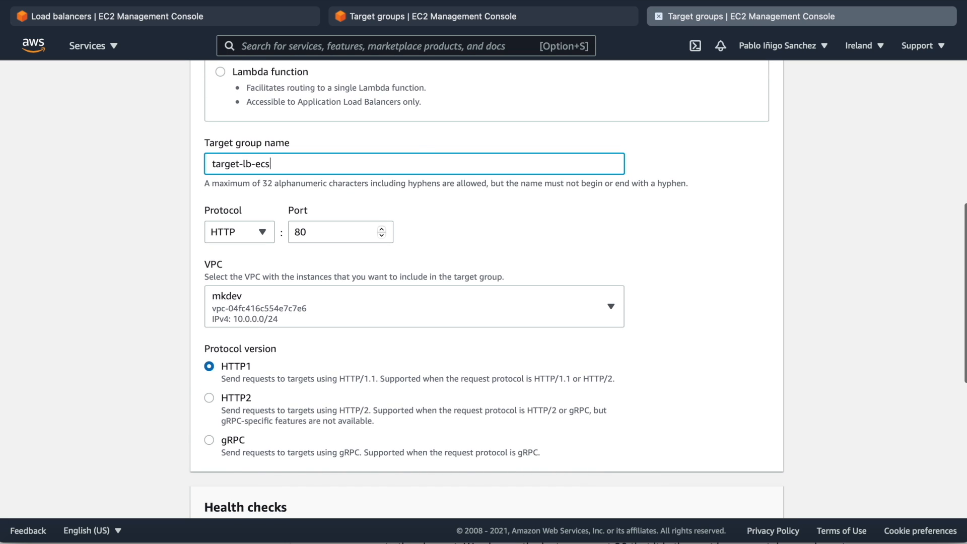
scroll(down, 3)
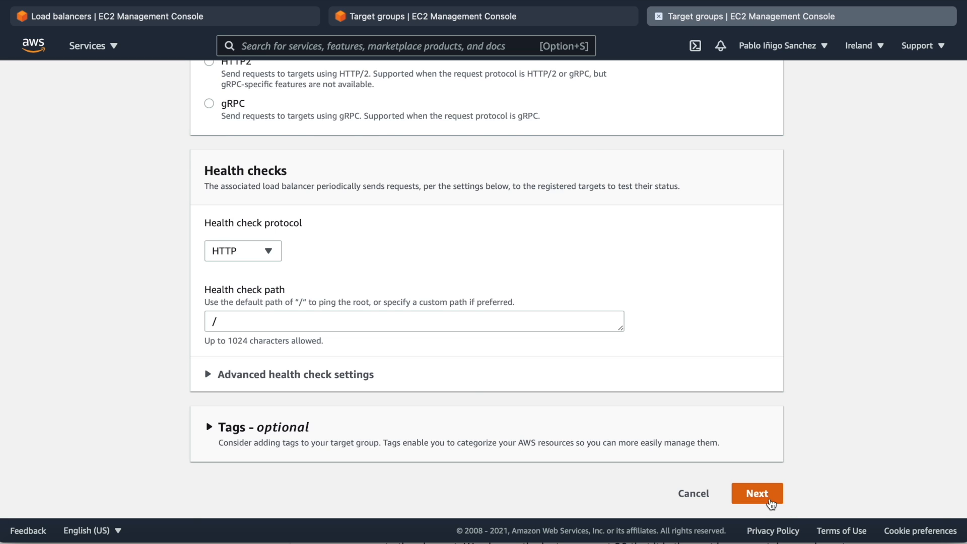
click(757, 493)
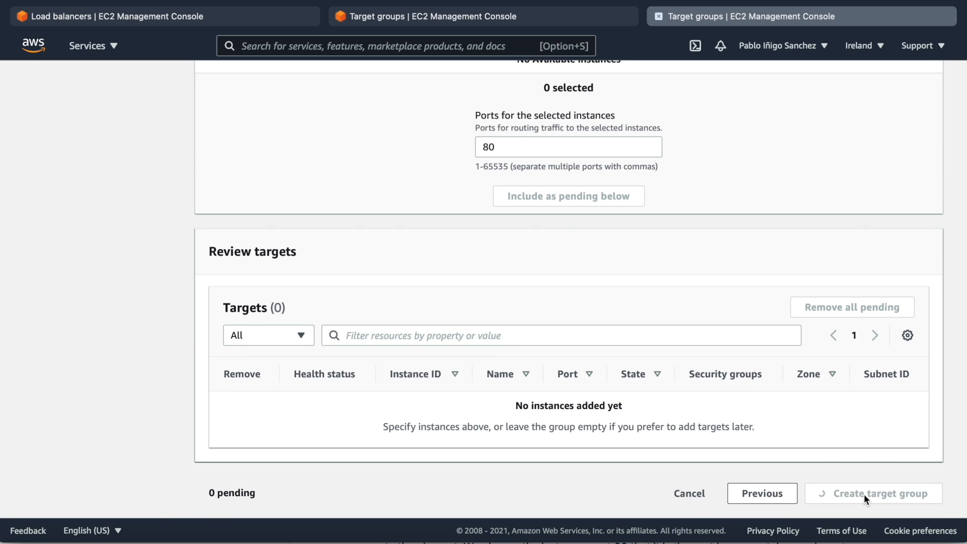
click(872, 493)
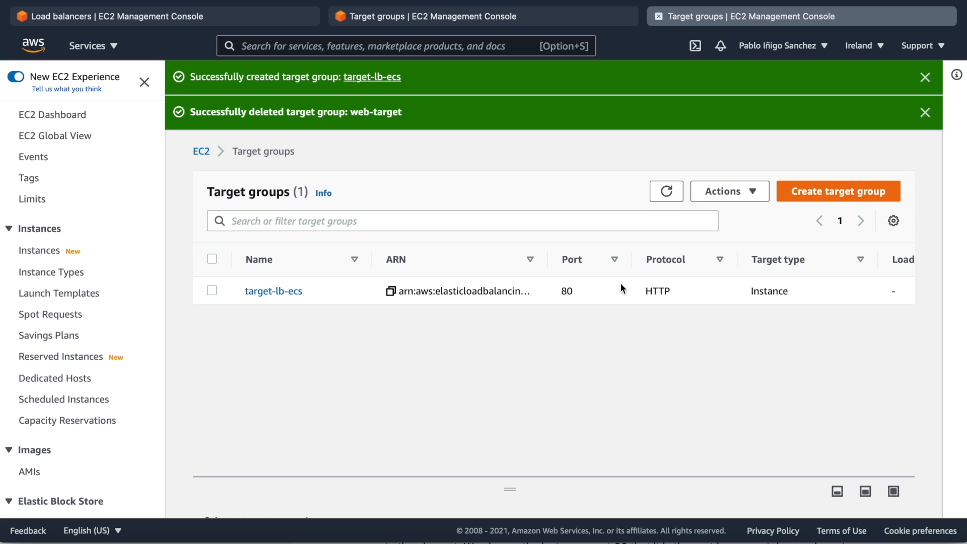
click(111, 16)
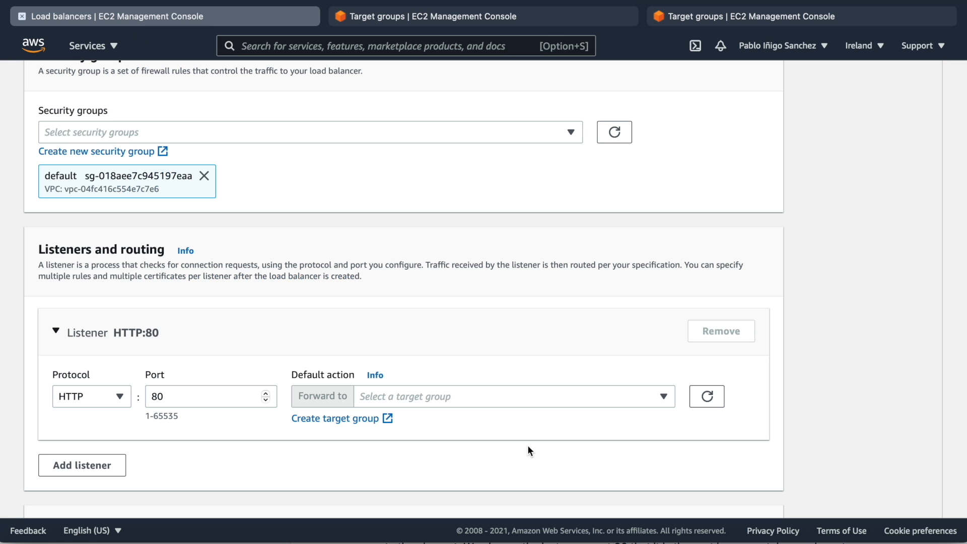
- Forward the listener to target-lb-ecs, create web-lb and view it in the load balancers list
click(512, 396)
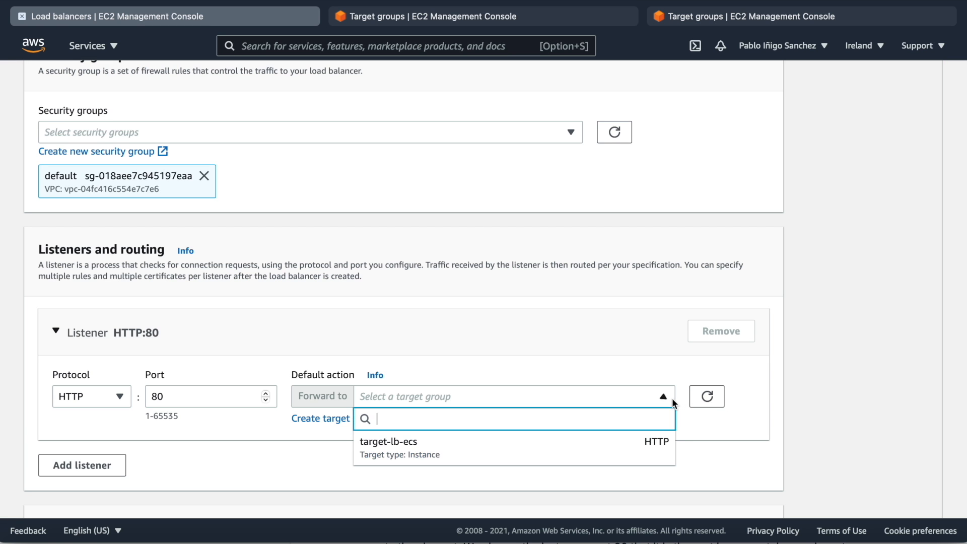
scroll(down, 3)
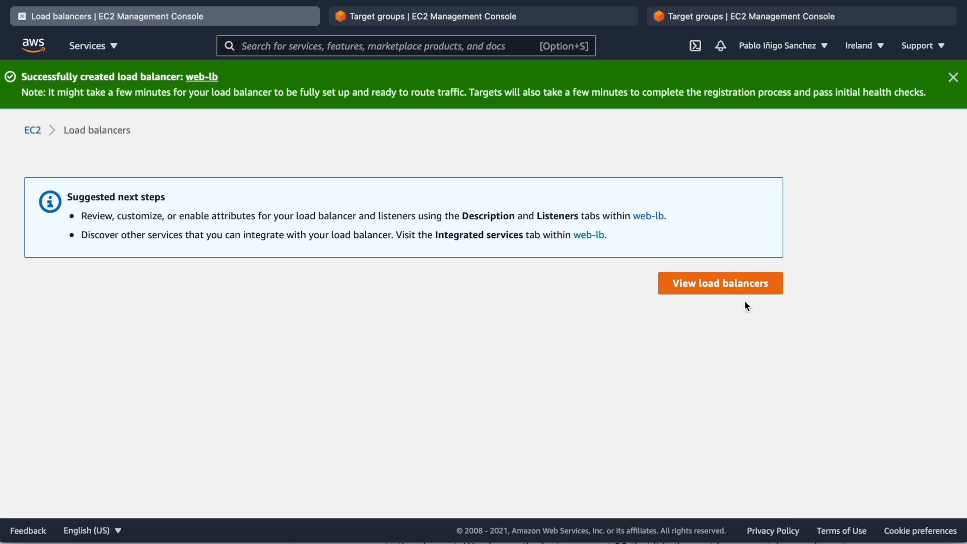
click(721, 283)
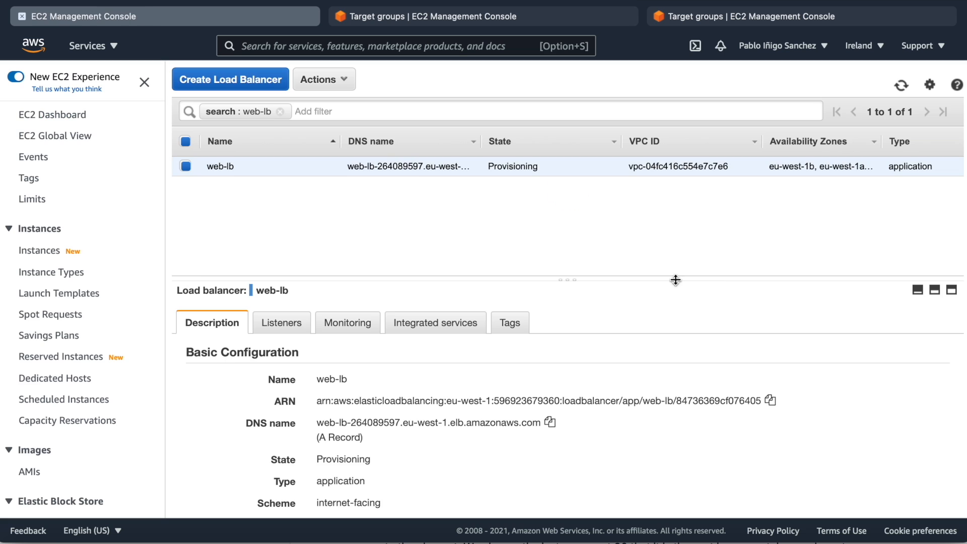
text(ecs)
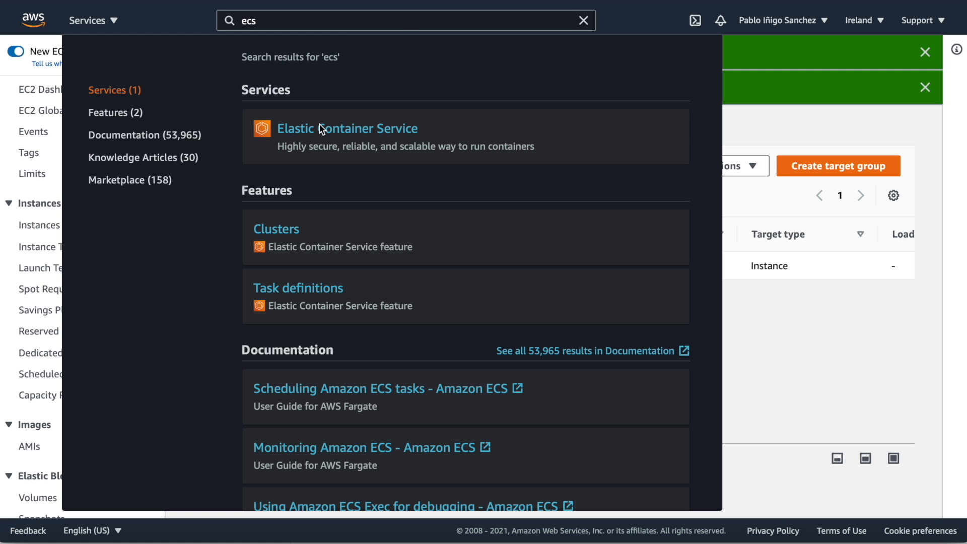
- From the ECS console, view the mkdev-alb cluster and start creating a service
click(276, 229)
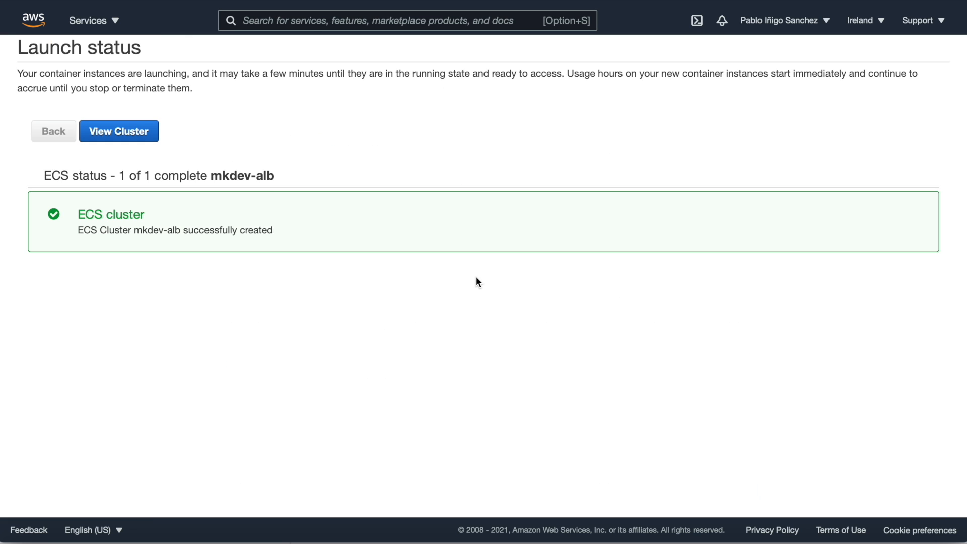
click(119, 131)
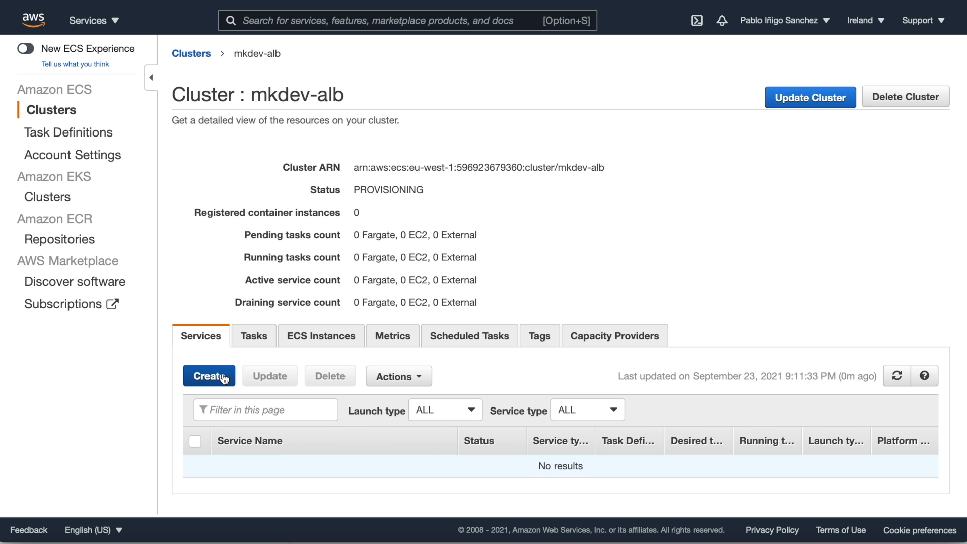
click(209, 376)
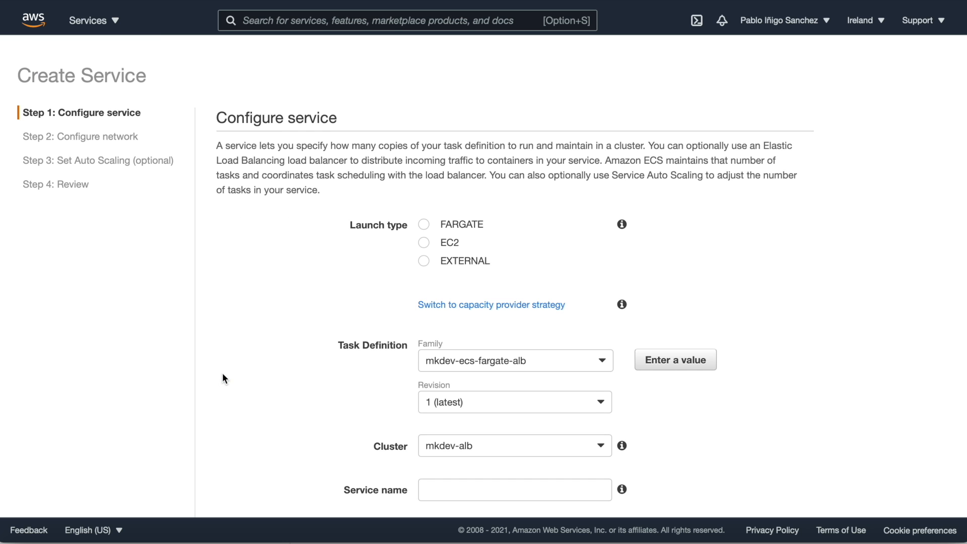
- Choose the FARGATE launch type, name the service web with 3 tasks, and continue
click(424, 220)
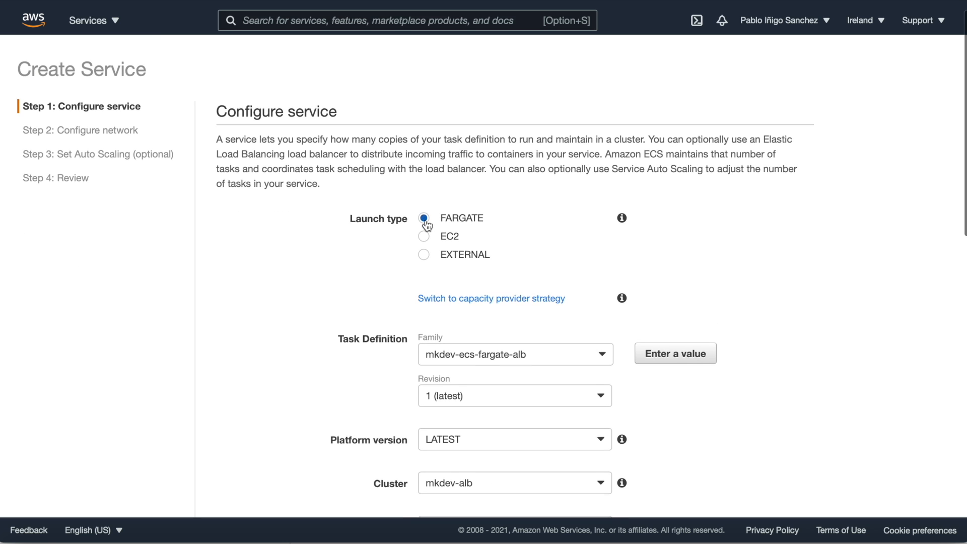
scroll(down, 3)
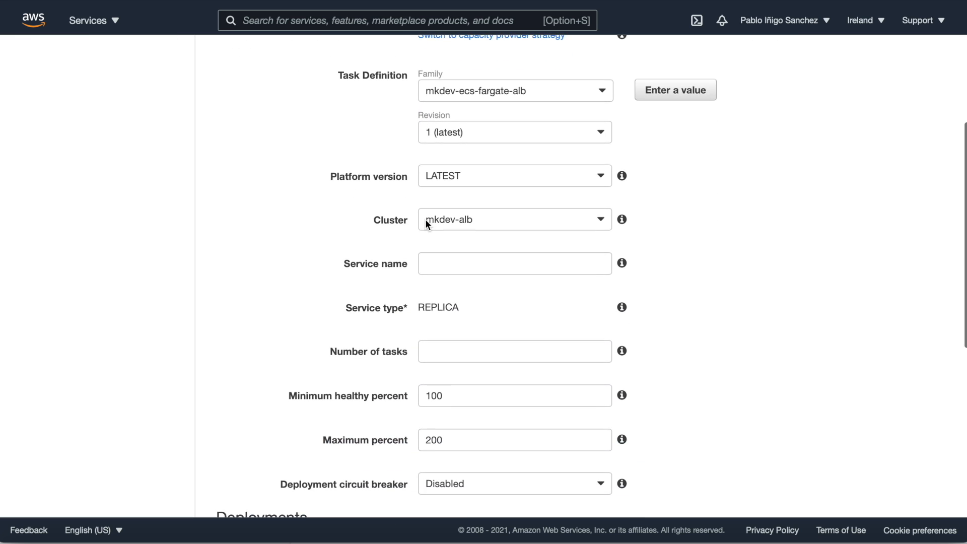
text(web)
text(3)
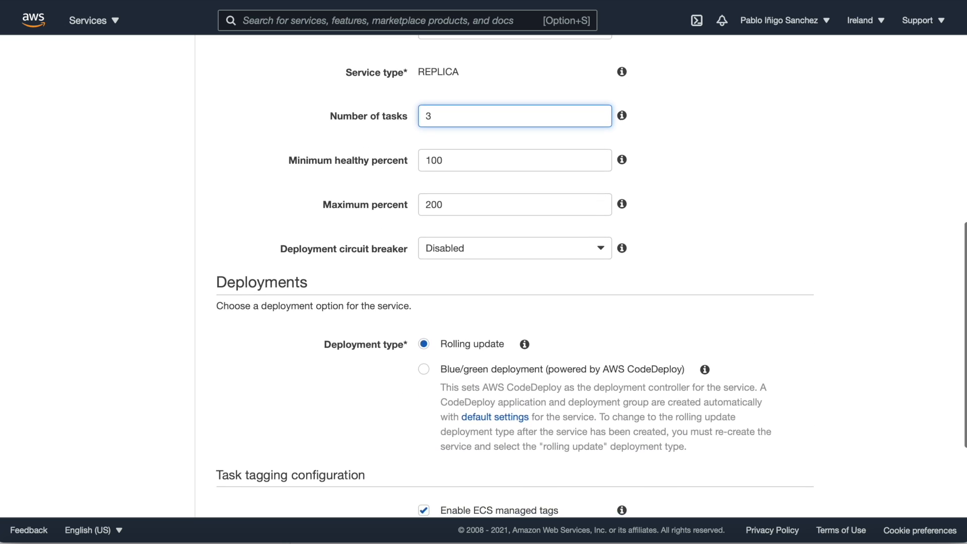
click(514, 201)
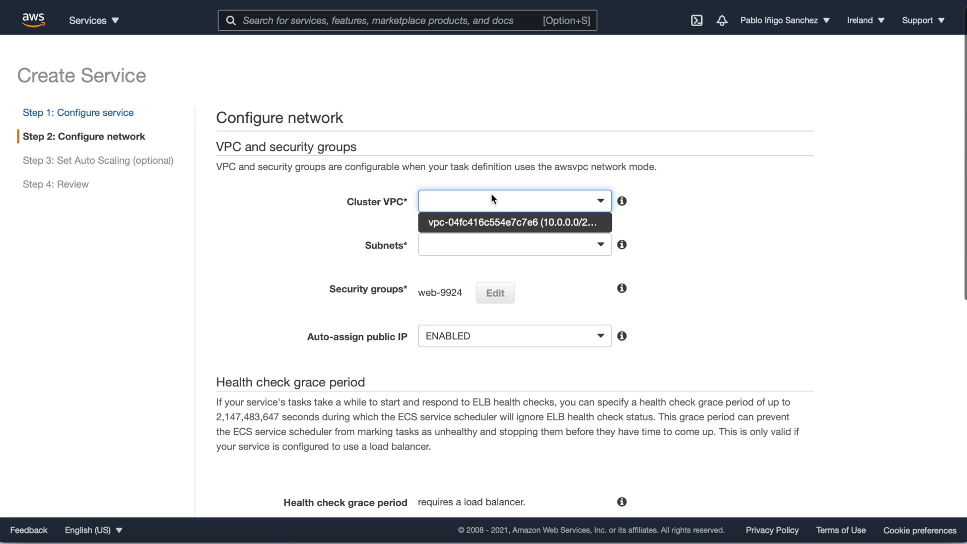
- Use the cluster VPC and its subnets, and set the mkdev security group for the service
click(514, 222)
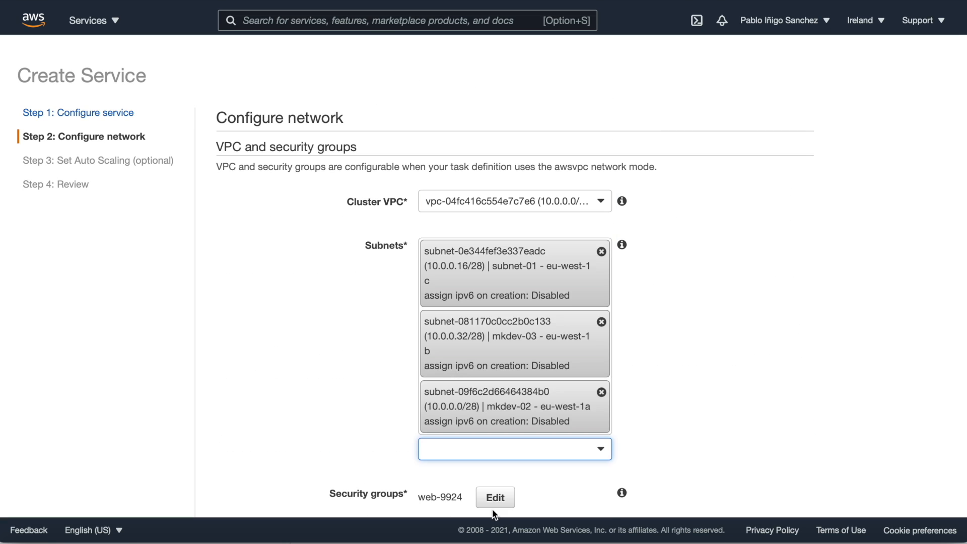
scroll(down, 3)
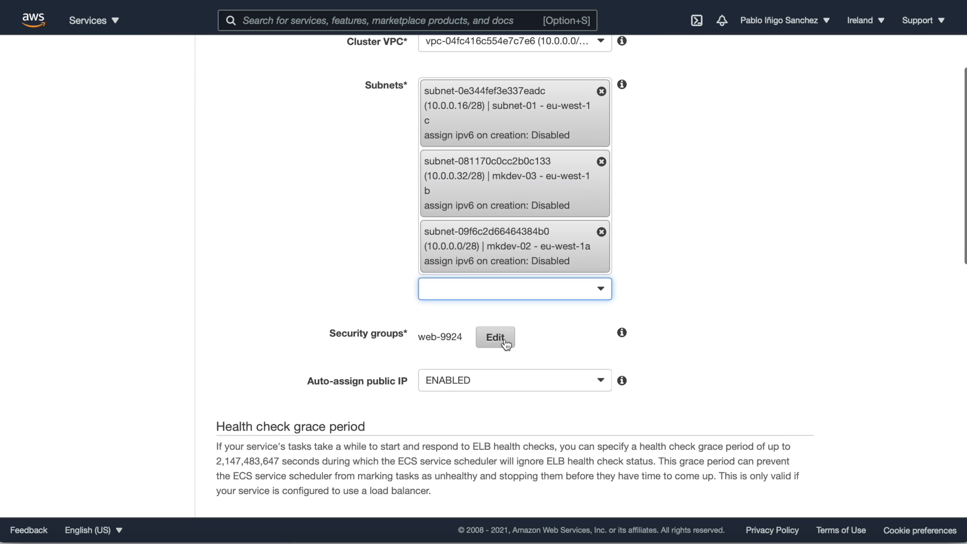
click(494, 337)
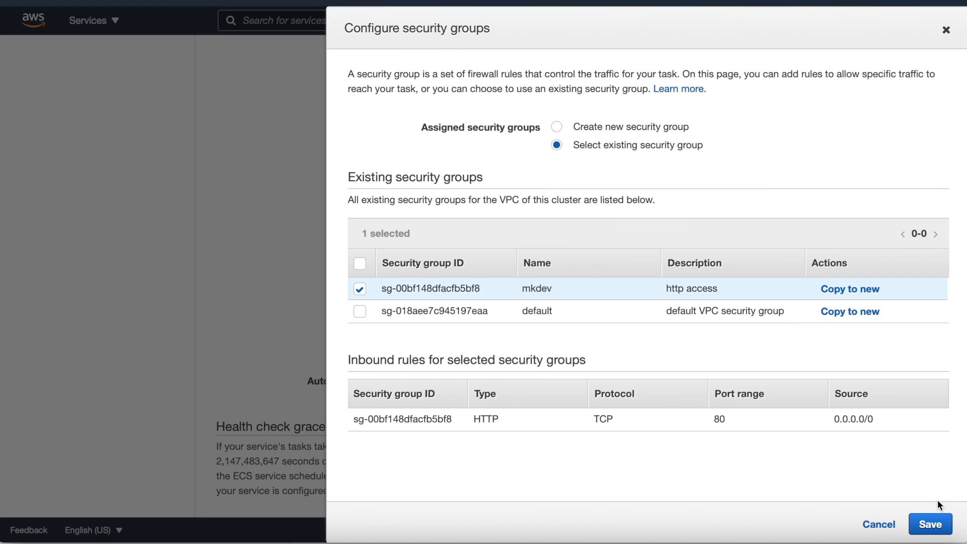
click(929, 524)
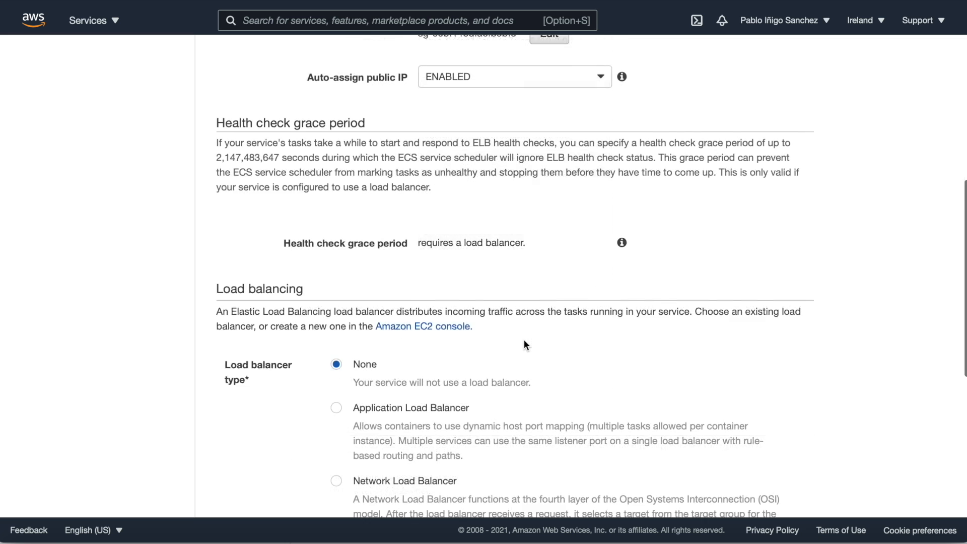
- Attach the web-task container to the web-lb Application Load Balancer with target group ecs-mkdev-alb
click(337, 407)
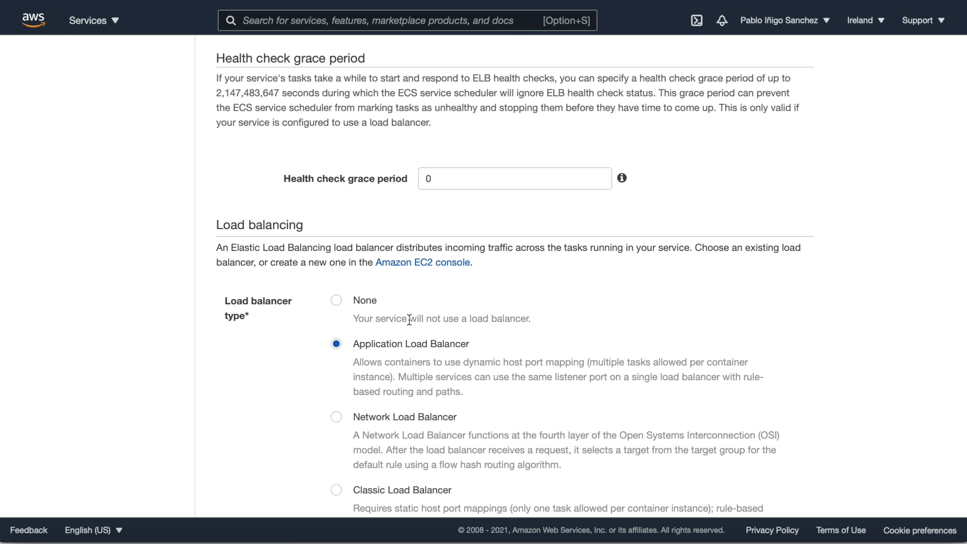
scroll(down, 3)
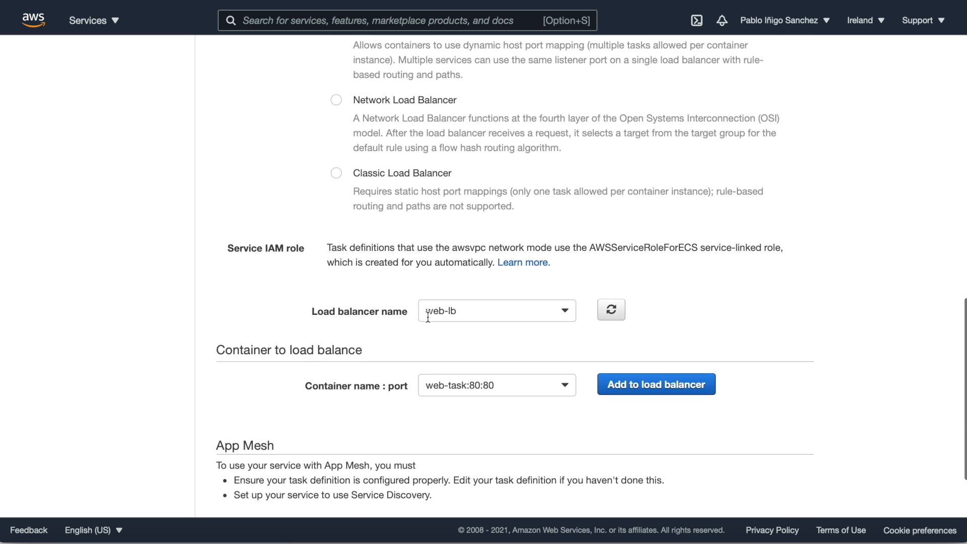
scroll(down, 3)
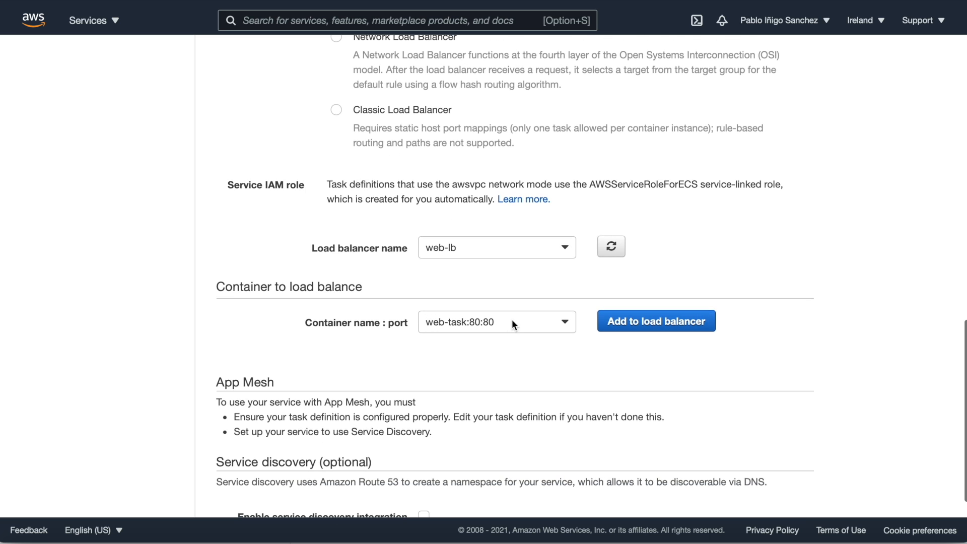
click(656, 320)
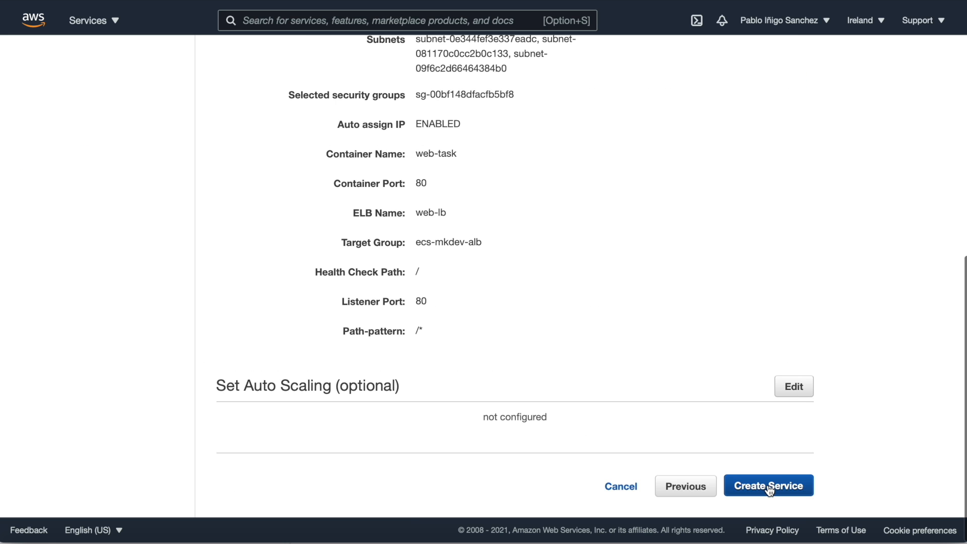
- Create the web service with the reviewed settings and refresh its task statuses
click(767, 485)
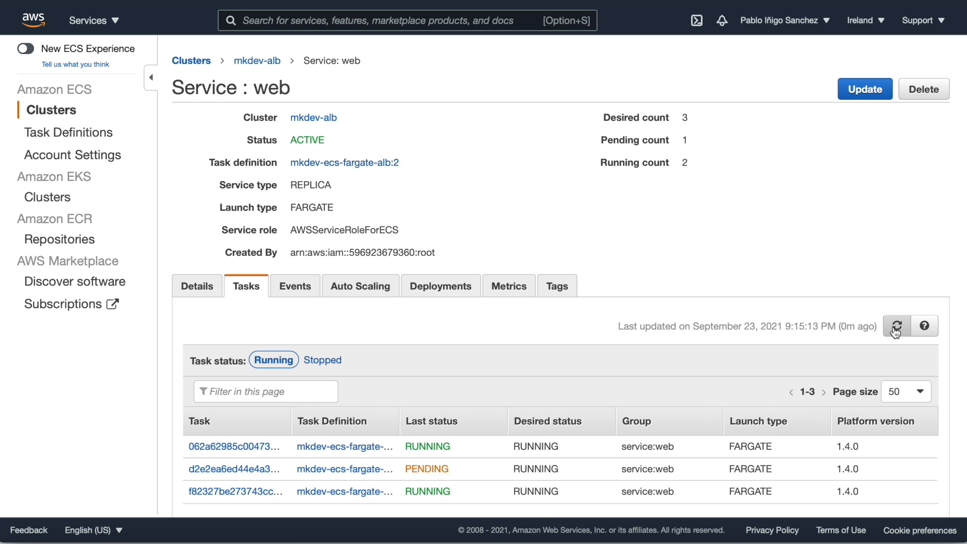
click(896, 325)
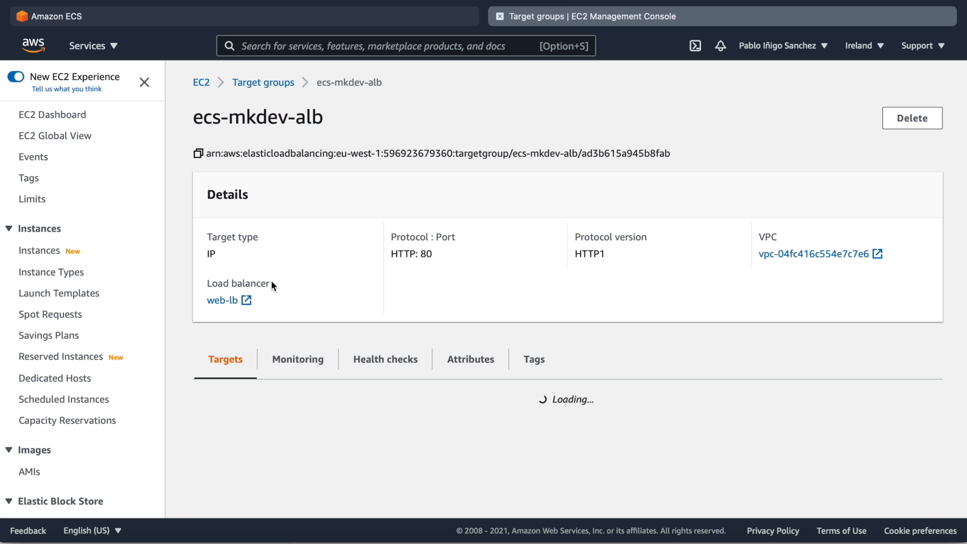
scroll(down, 3)
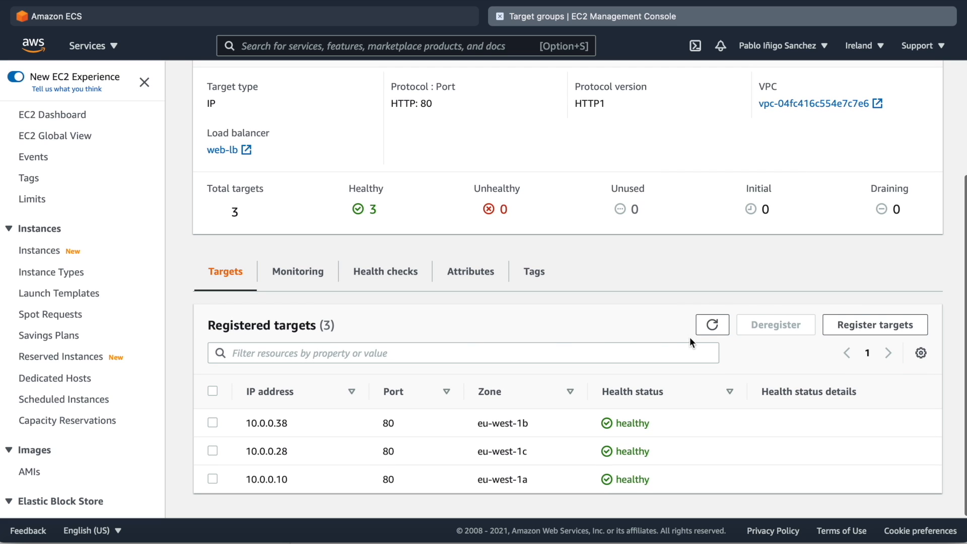
mouse_move(278, 417)
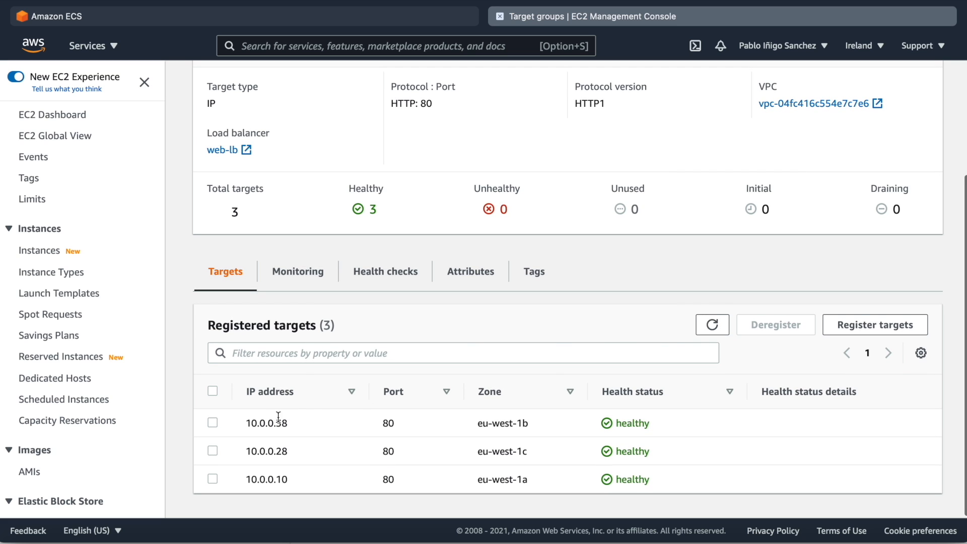
mouse_move(248, 446)
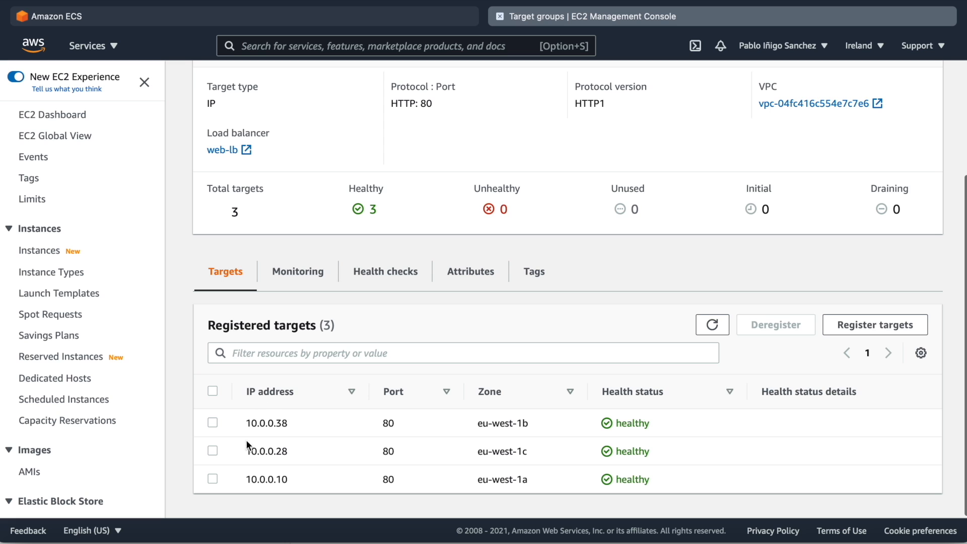
mouse_move(312, 477)
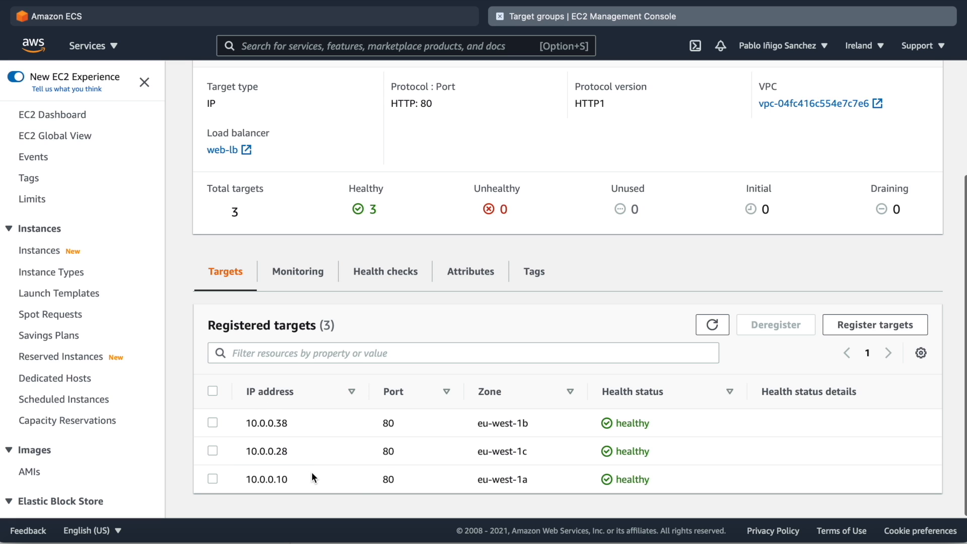